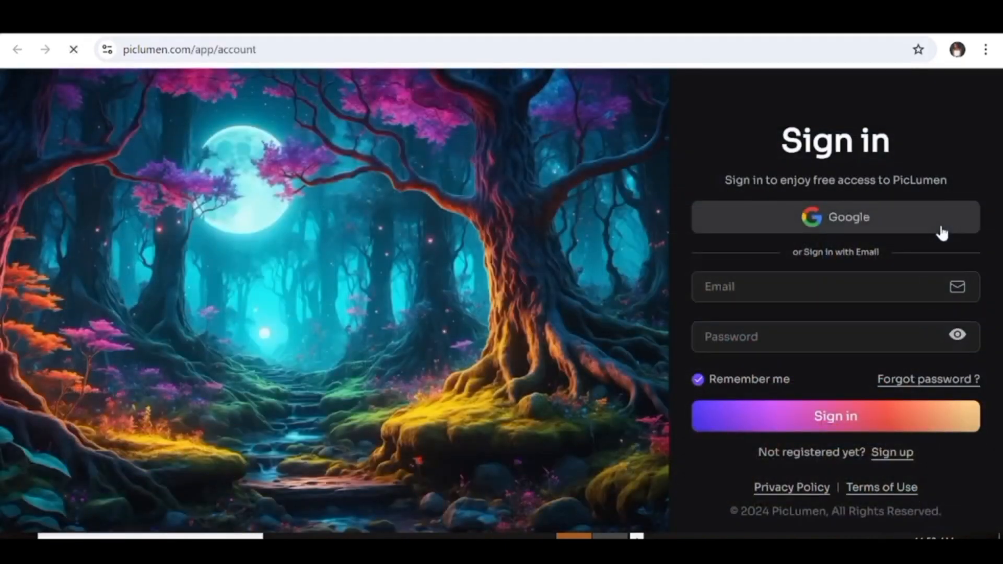
pyautogui.moveTo(860, 217)
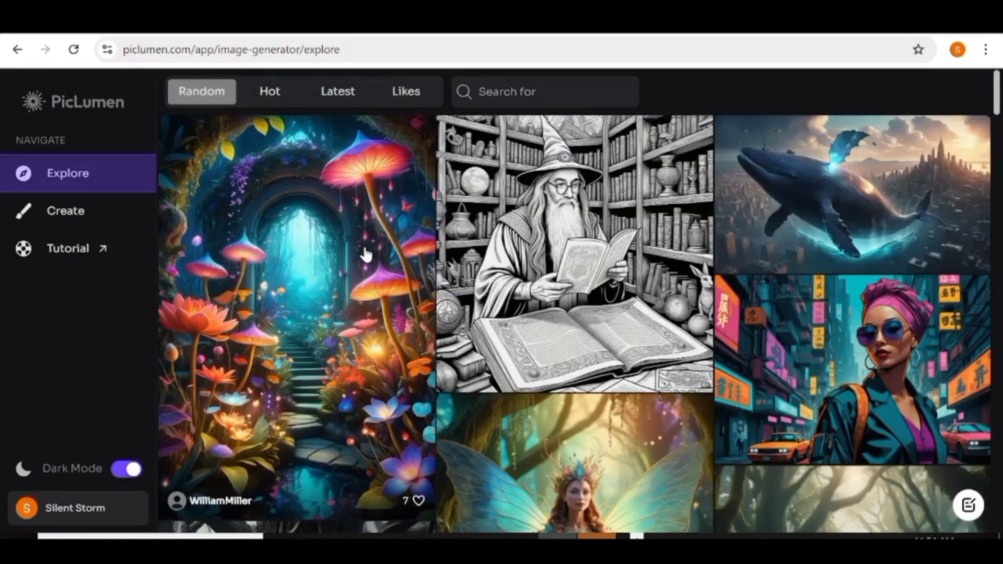
pyautogui.moveTo(659, 311)
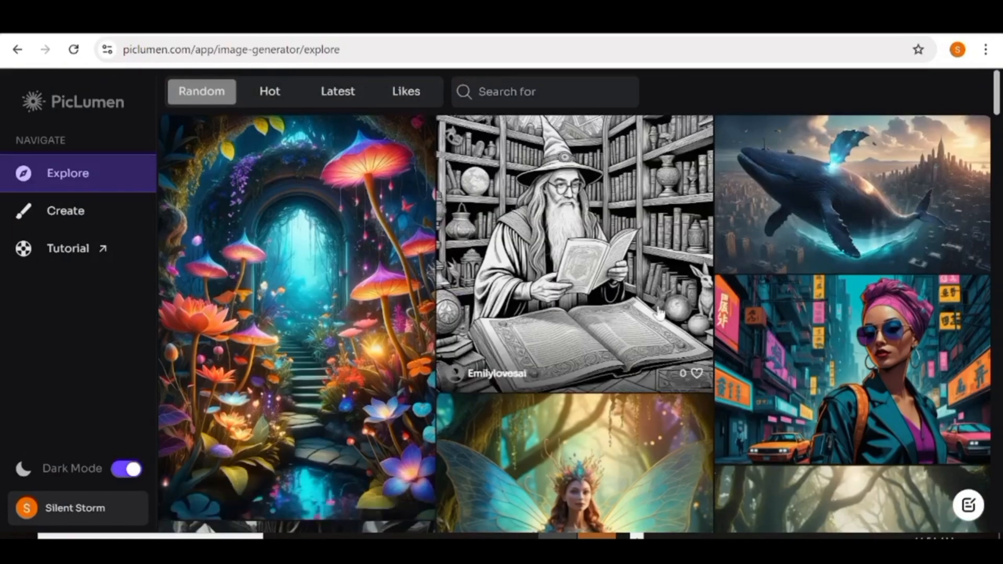
pyautogui.scroll(-3)
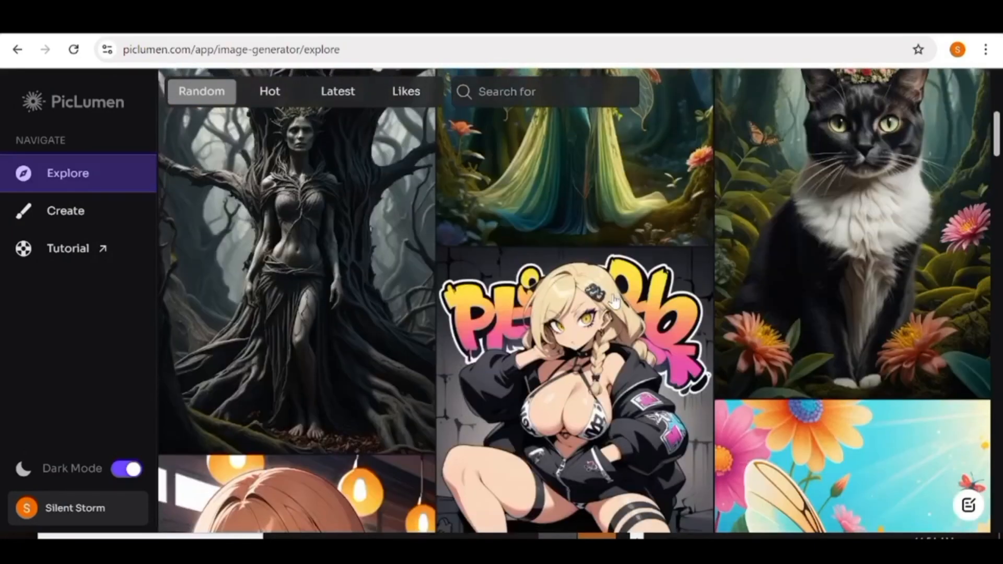
pyautogui.scroll(-3)
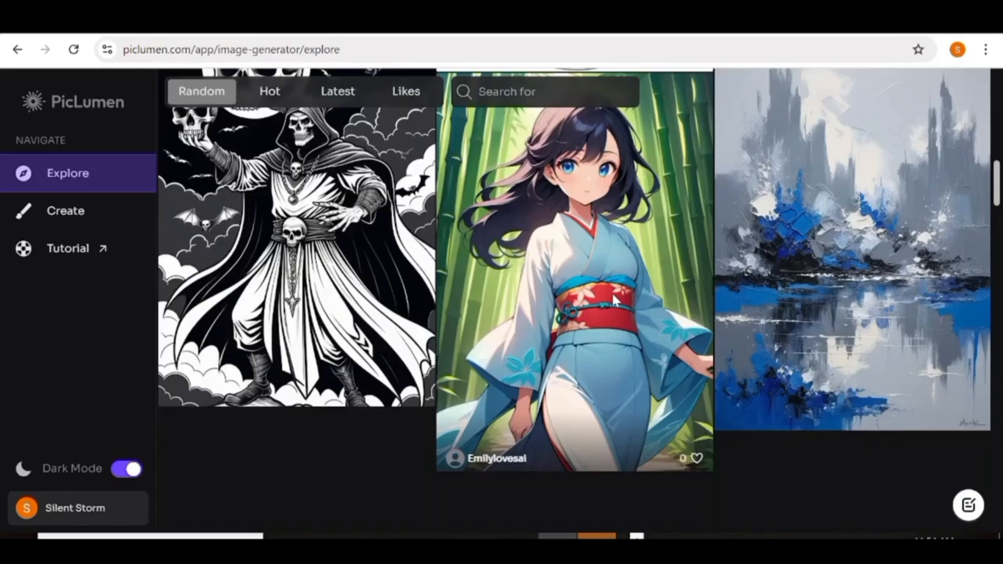
pyautogui.scroll(-3)
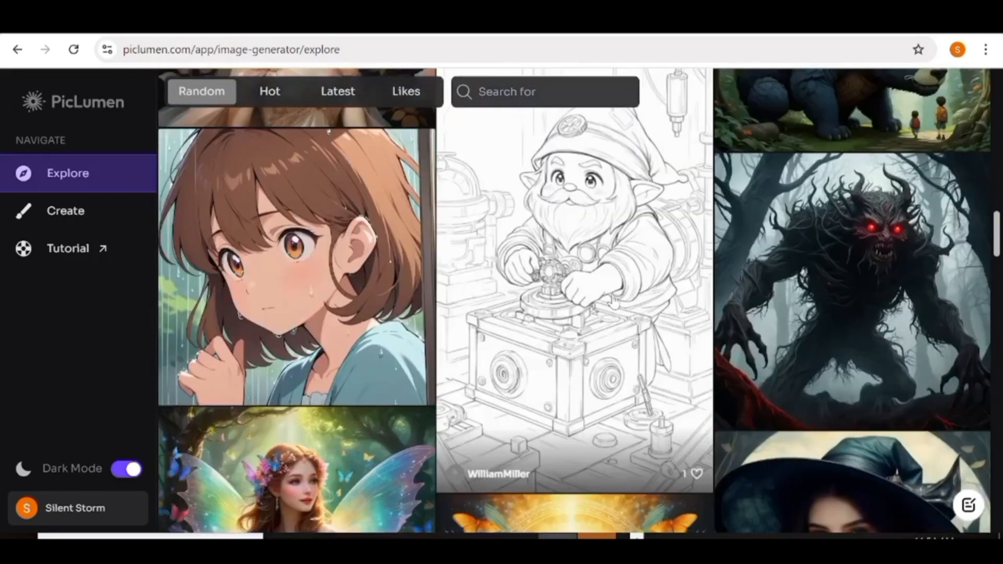
pyautogui.scroll(-3)
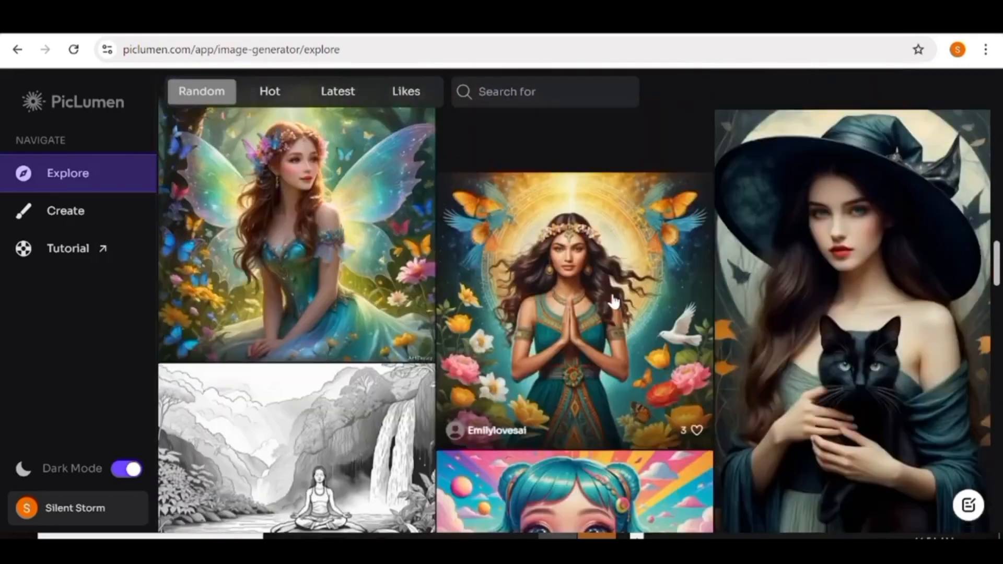
# - Go to the Create page and choose the FLUX.1-schnell model after trying Anime V2
pyautogui.click(65, 210)
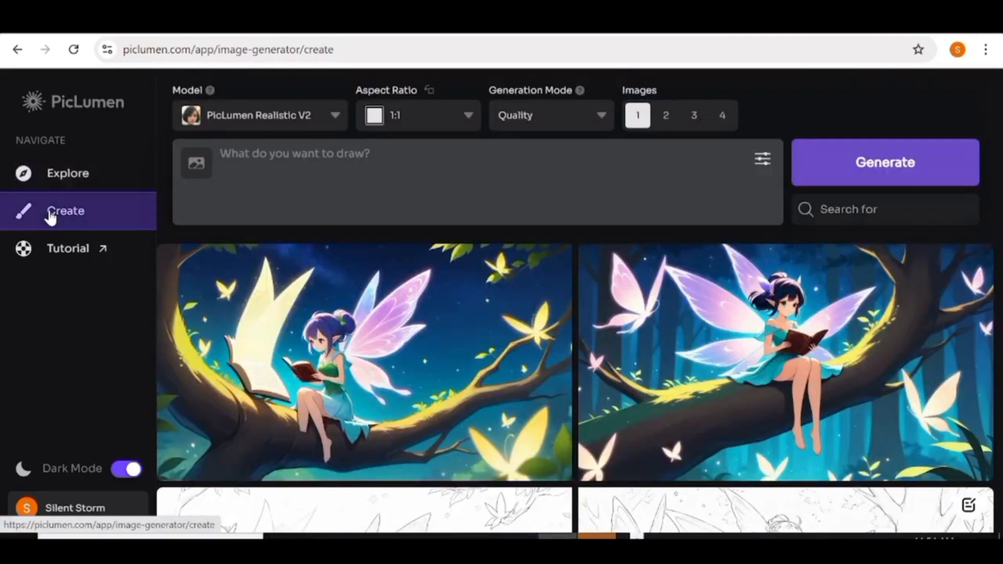
pyautogui.click(332, 115)
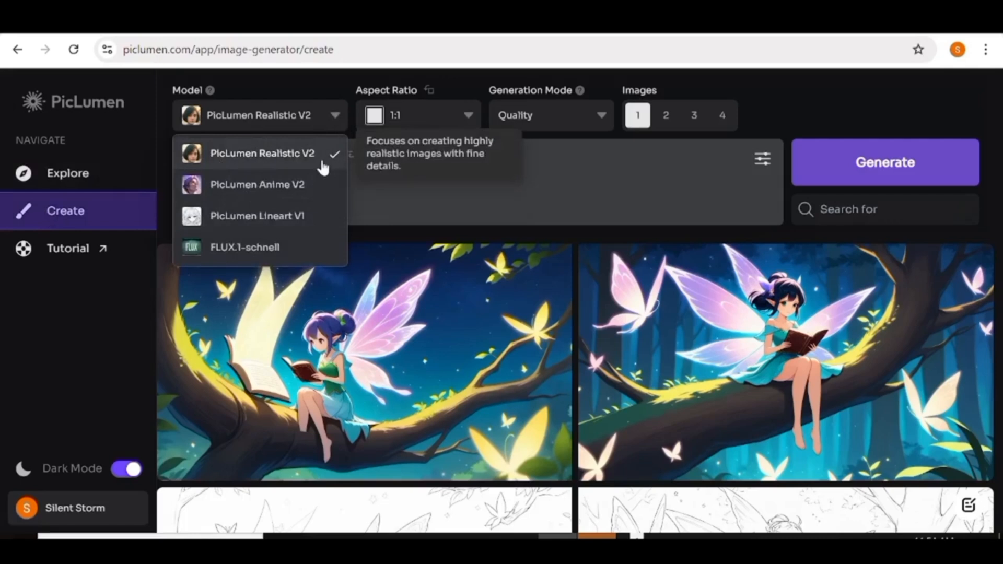
pyautogui.click(257, 184)
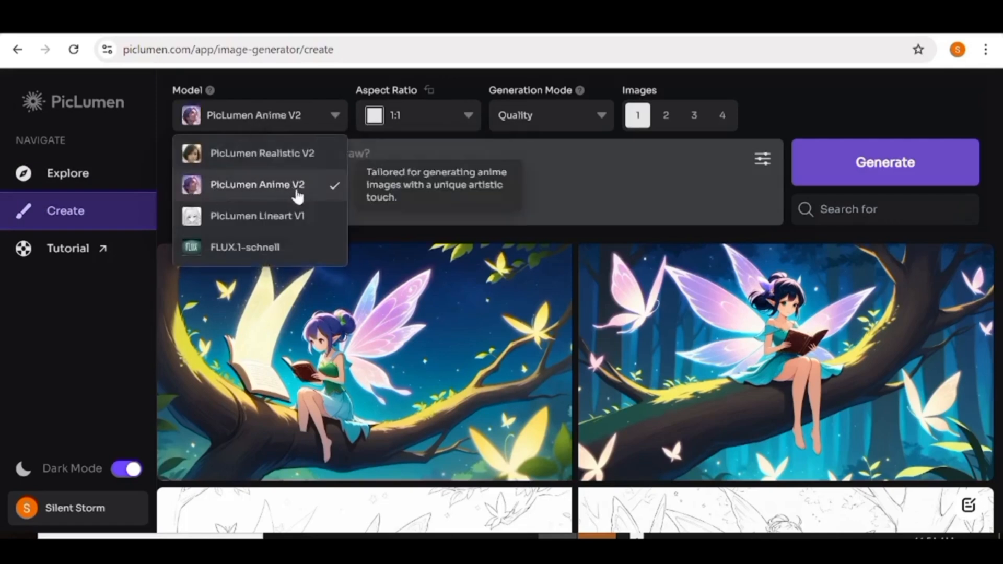
pyautogui.moveTo(259, 250)
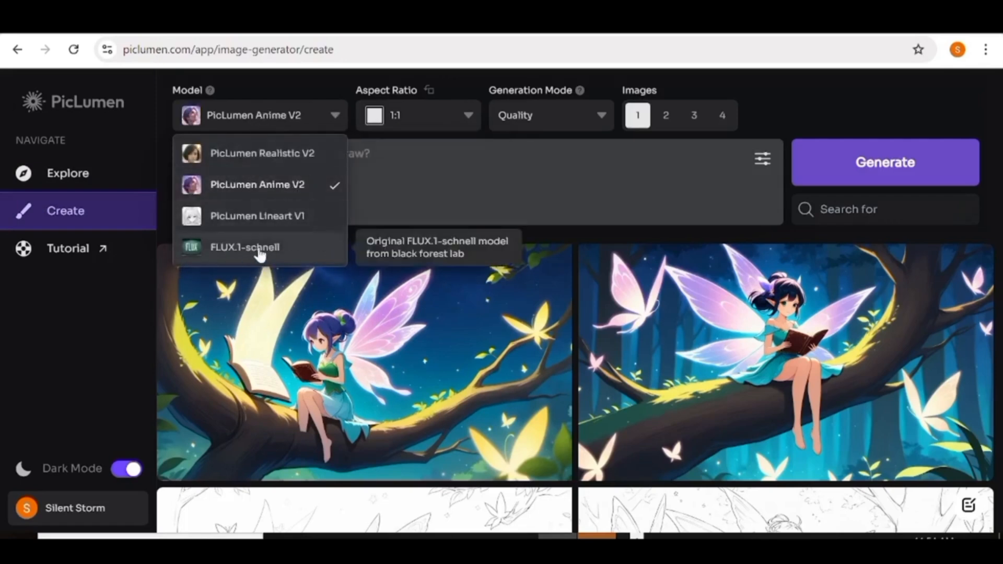
pyautogui.moveTo(268, 253)
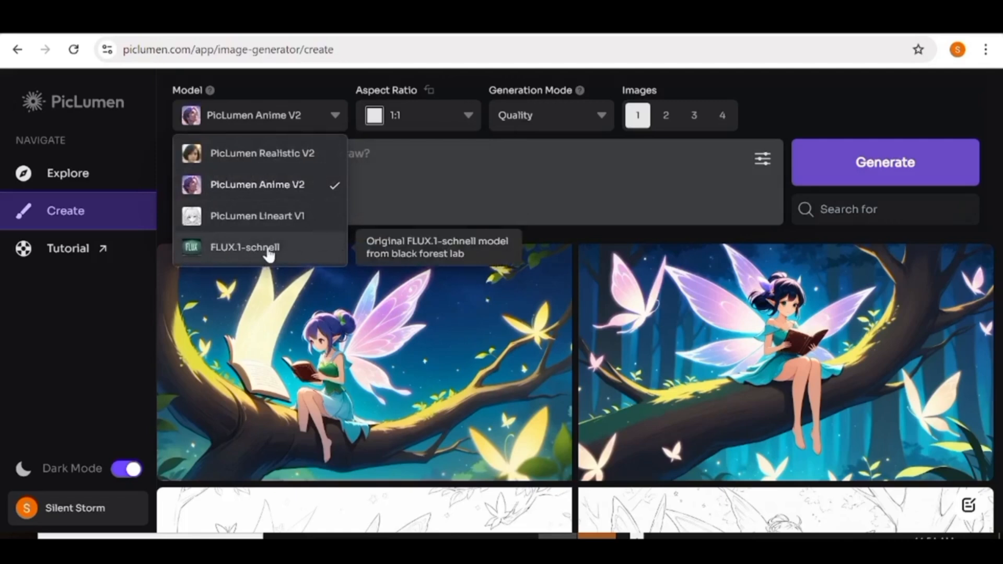
pyautogui.click(245, 246)
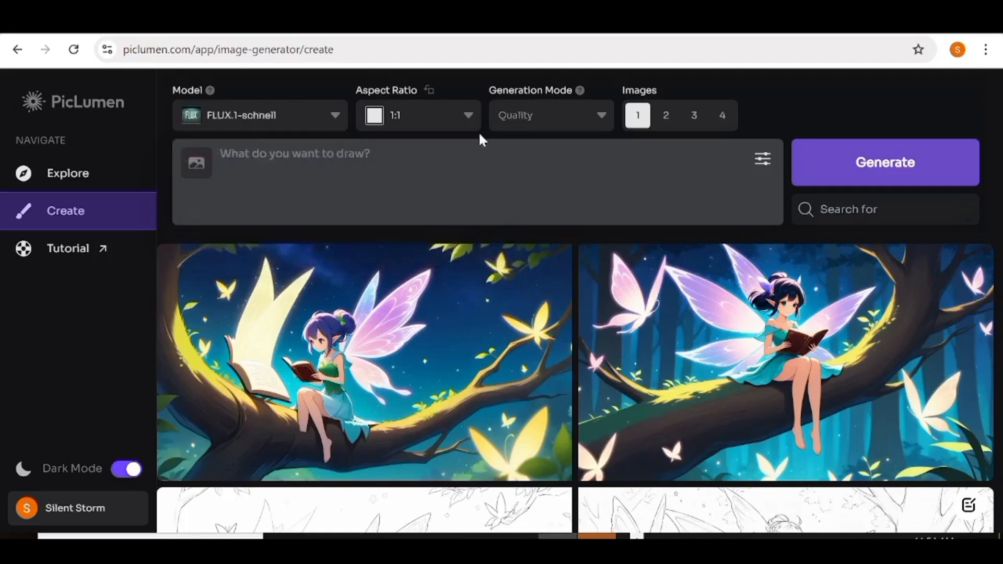
# - Set the aspect ratio to 9:16 portrait
pyautogui.click(467, 115)
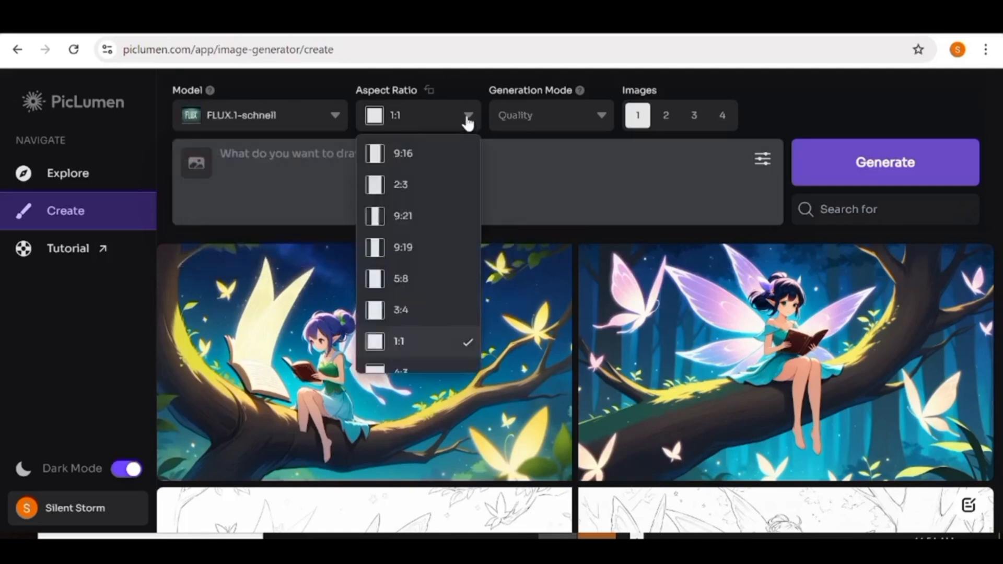
pyautogui.moveTo(412, 139)
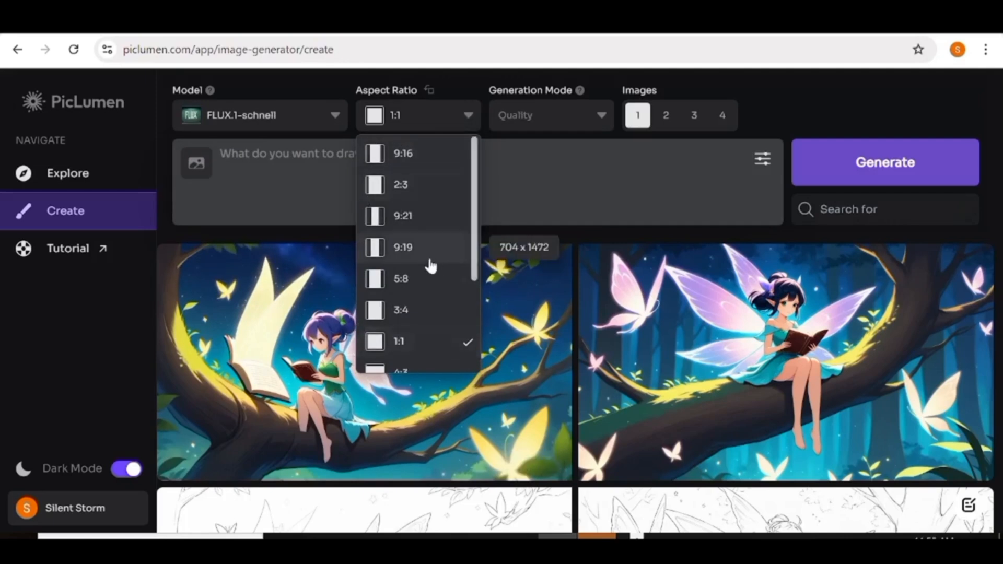
pyautogui.click(403, 153)
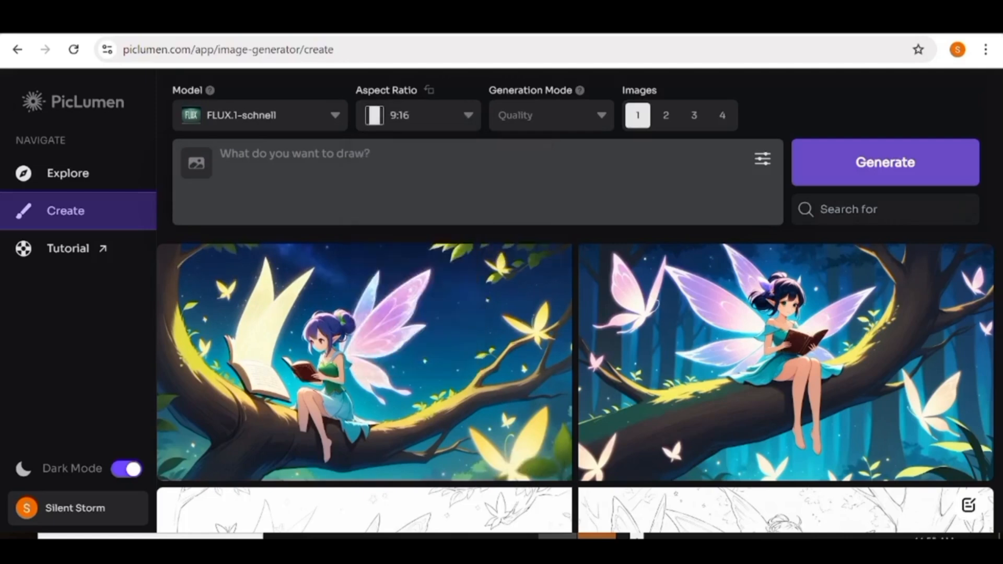
pyautogui.moveTo(597, 125)
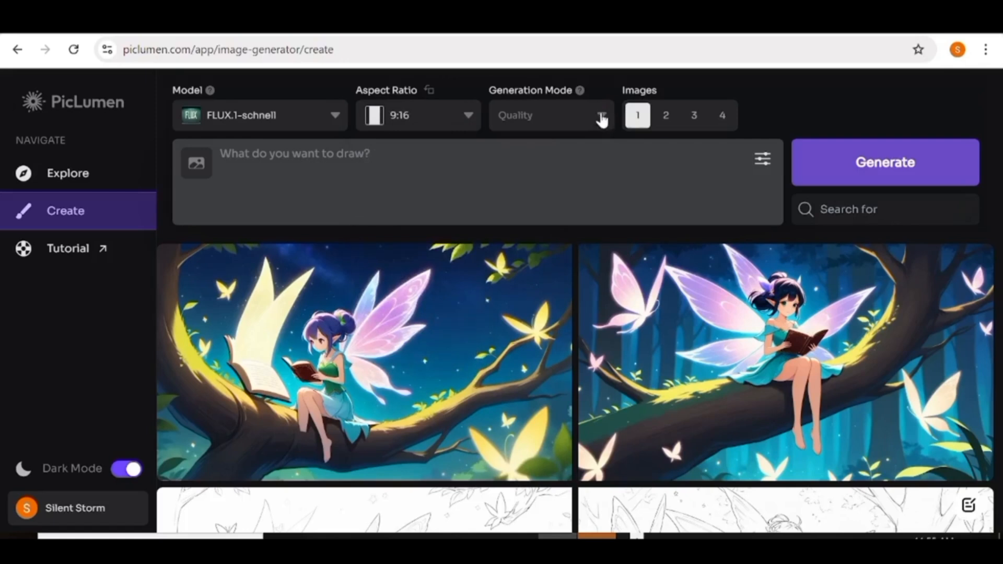
pyautogui.moveTo(523, 115)
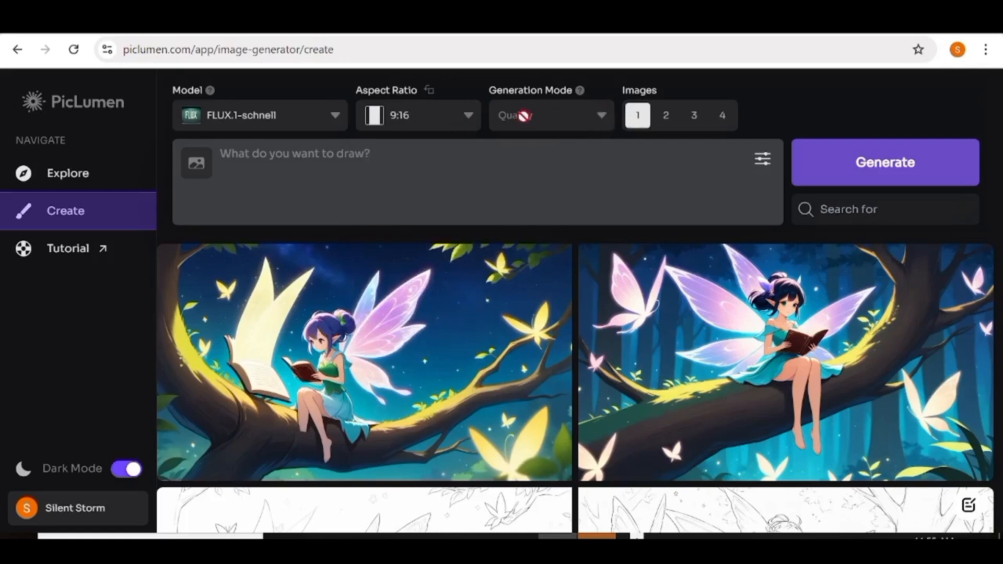
pyautogui.moveTo(579, 93)
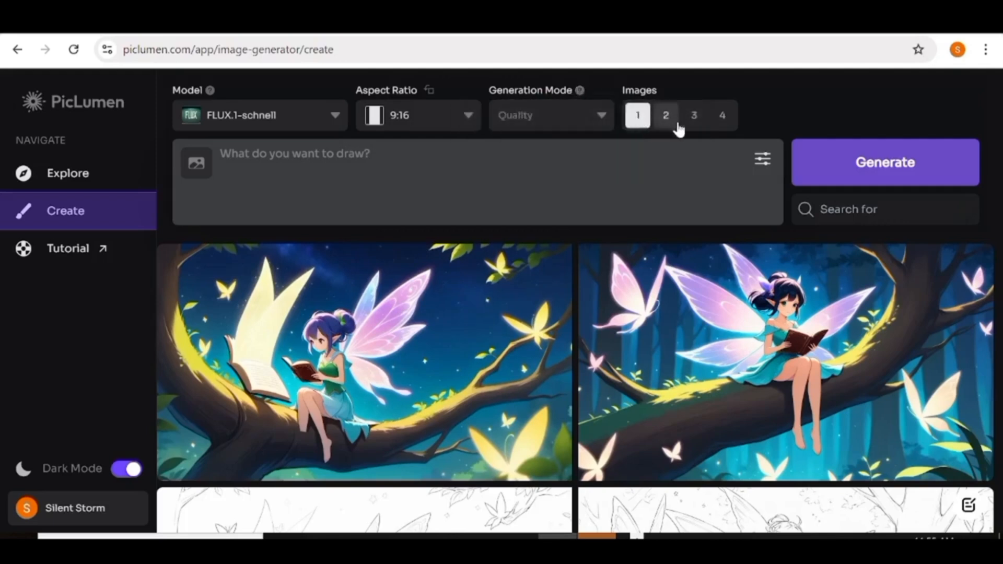
pyautogui.moveTo(675, 124)
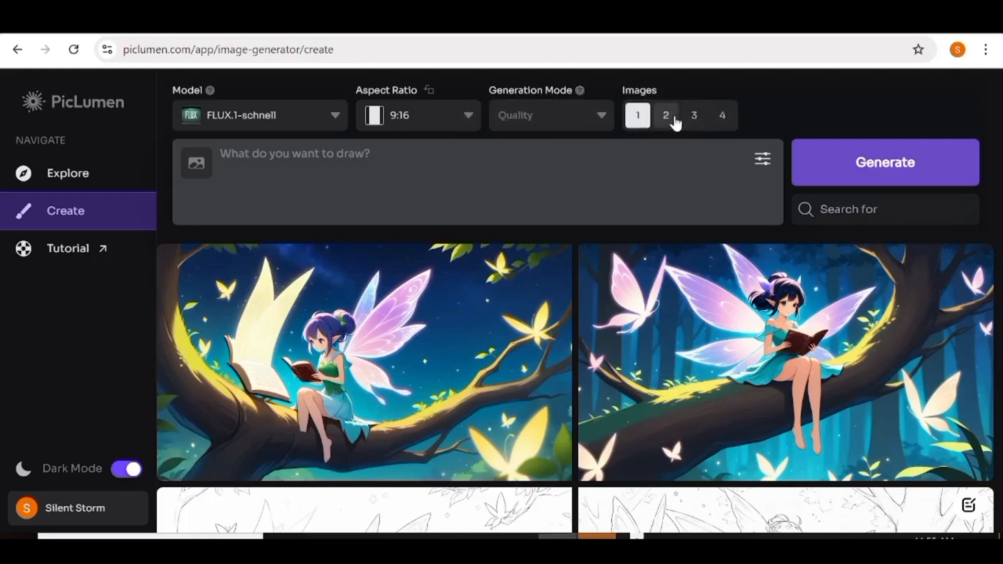
# - Set 2 images per generation and generate the pirate ship prompt
pyautogui.click(665, 116)
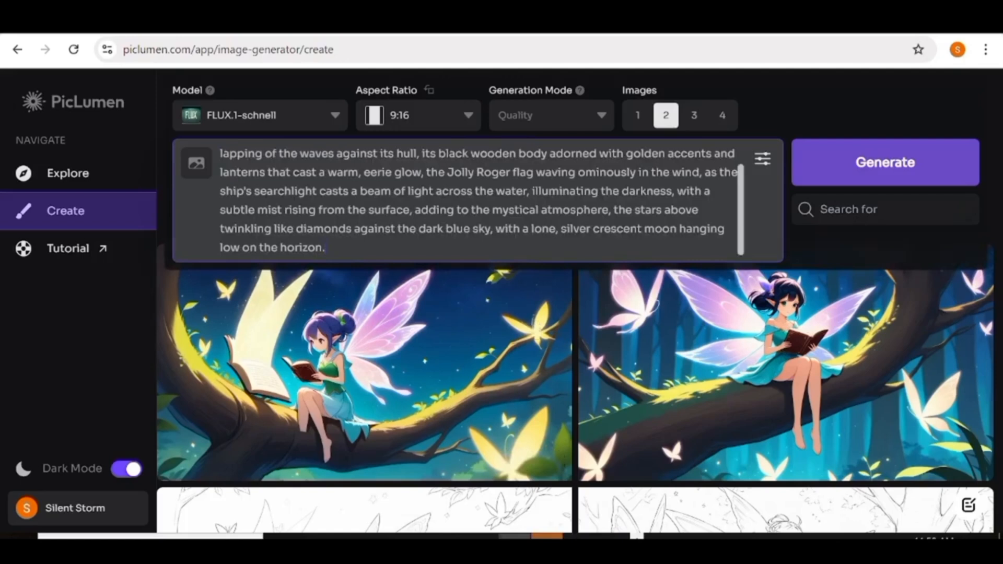
pyautogui.scroll(3)
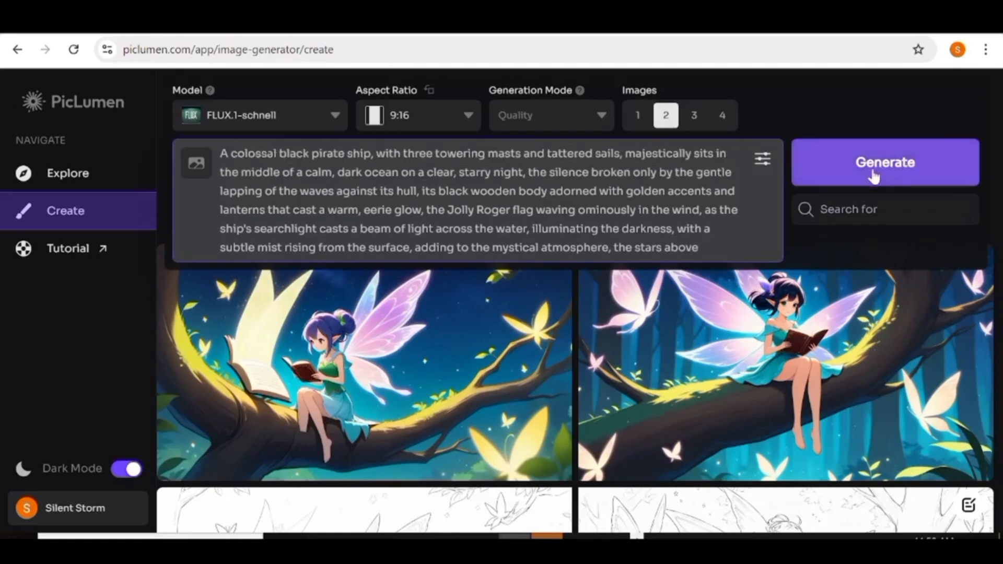
pyautogui.click(885, 161)
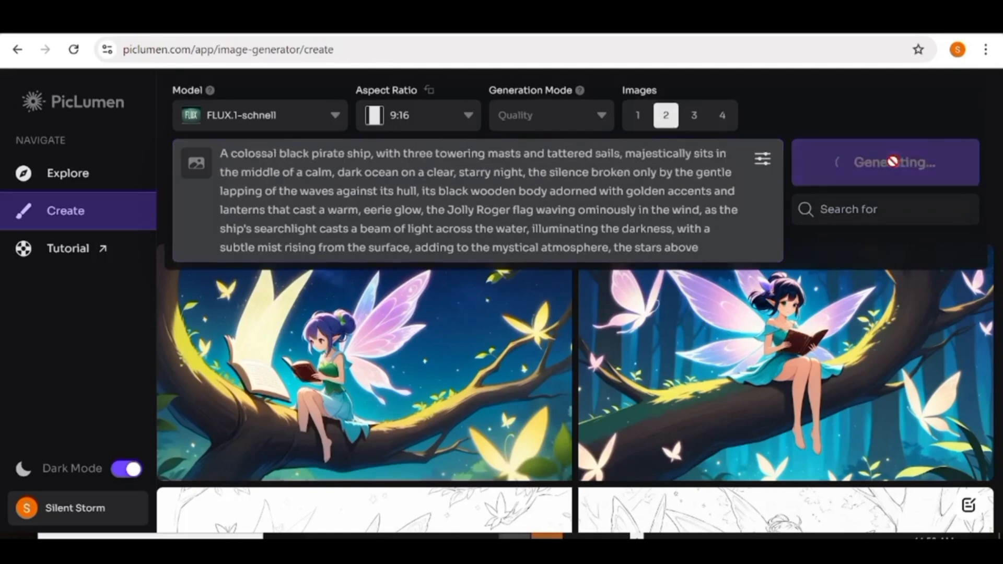
pyautogui.moveTo(886, 128)
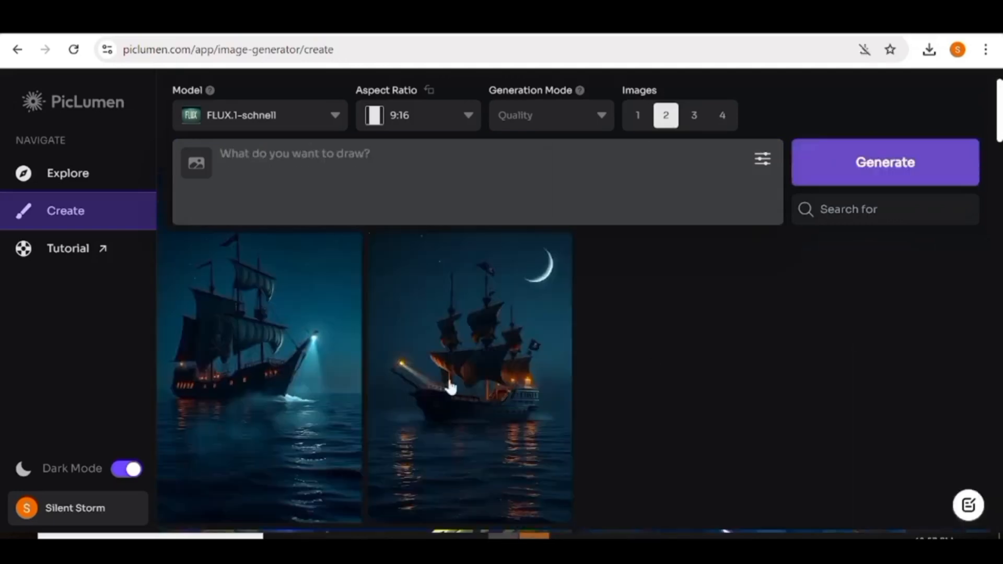
# - Inspect both pirate ship images in the detail viewer, then return to the feed
pyautogui.click(469, 378)
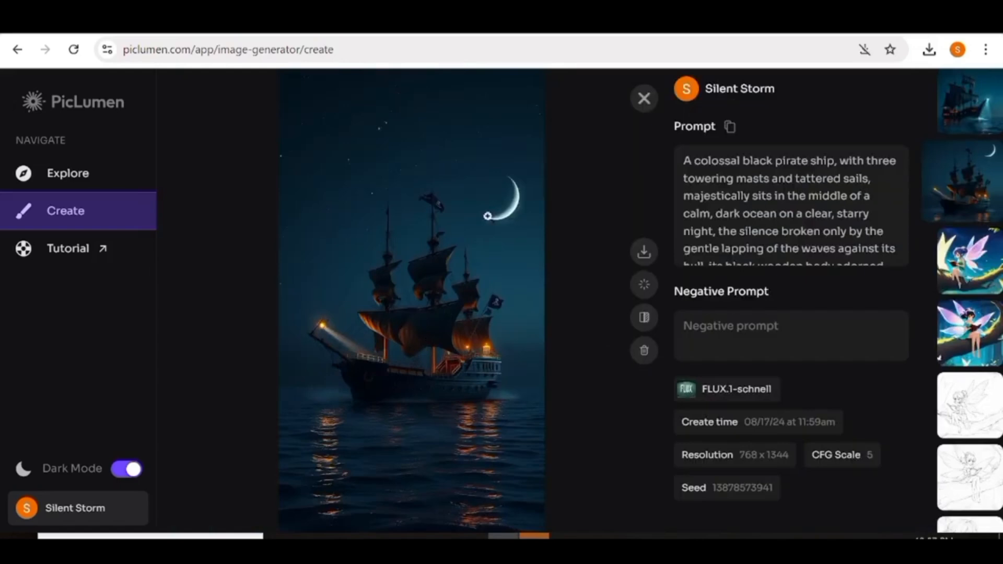
pyautogui.moveTo(450, 392)
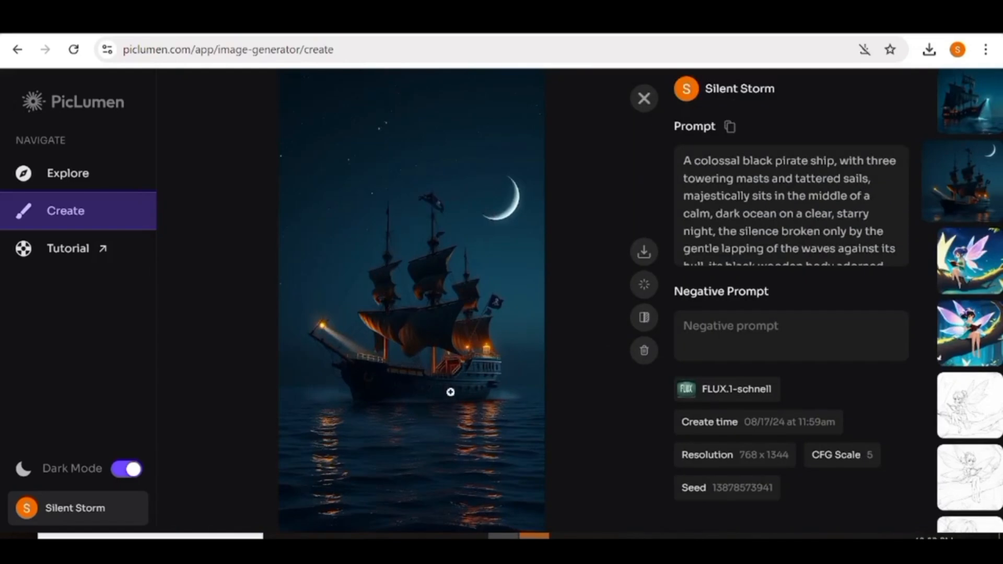
pyautogui.moveTo(498, 337)
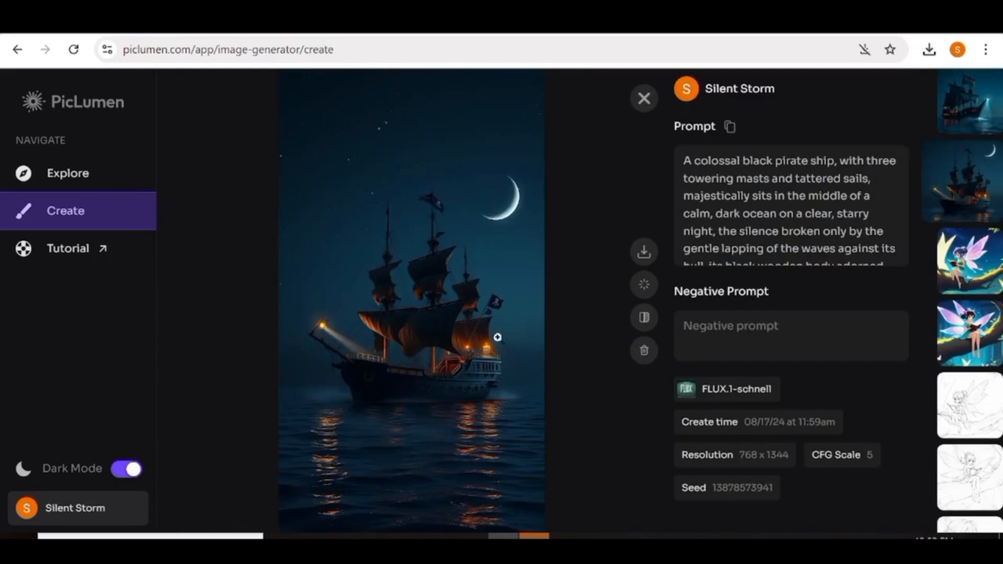
pyautogui.click(962, 110)
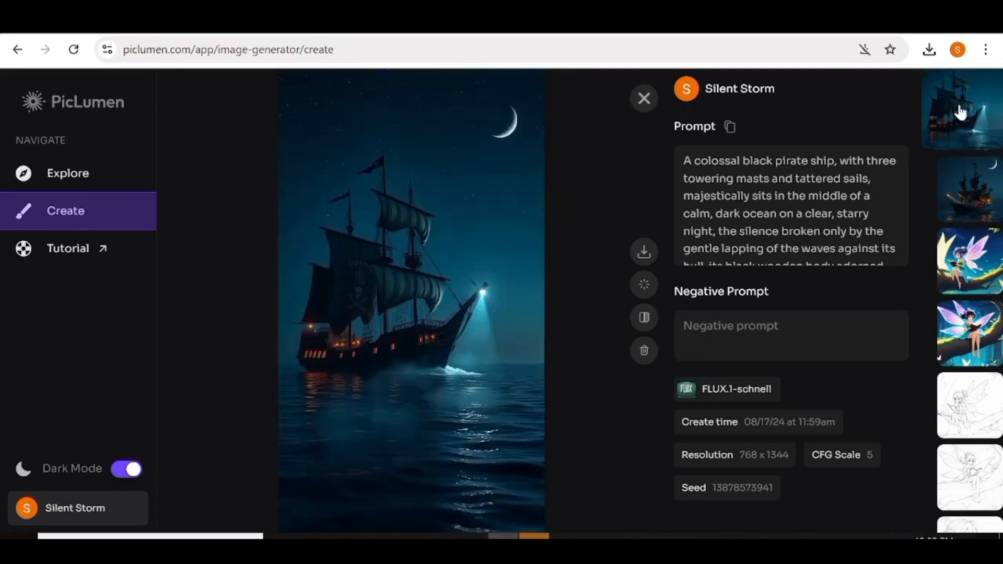
pyautogui.moveTo(440, 450)
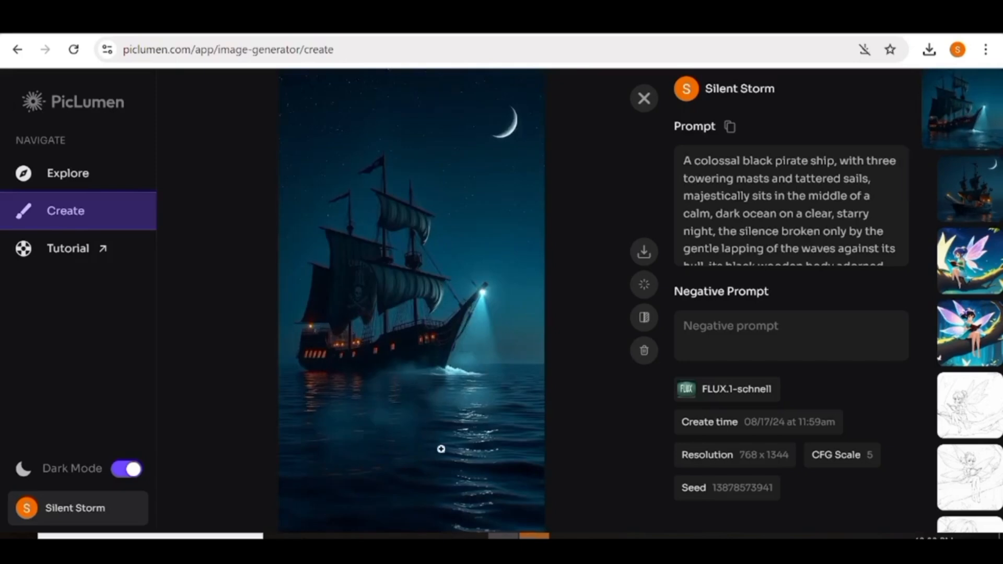
pyautogui.moveTo(464, 317)
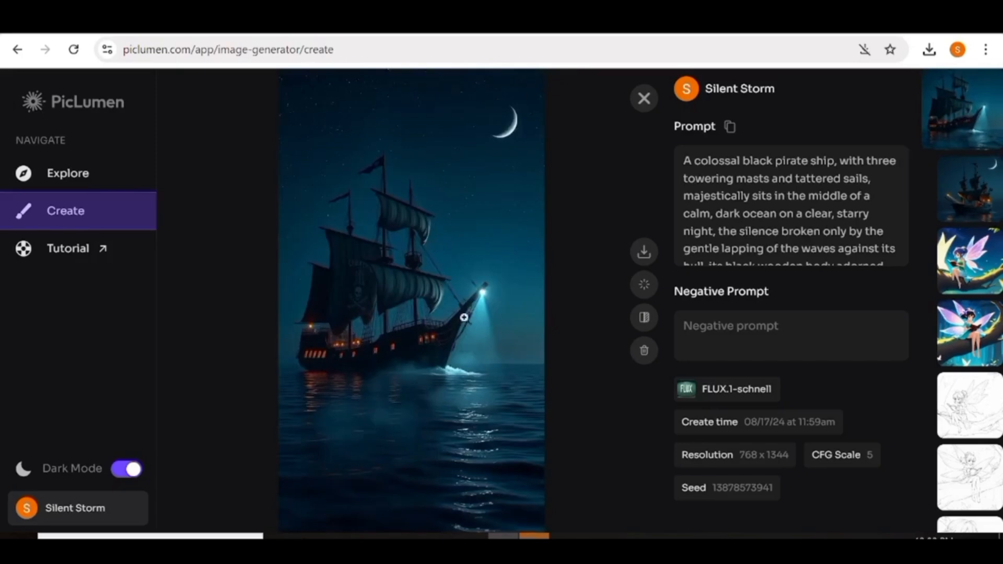
pyautogui.moveTo(437, 381)
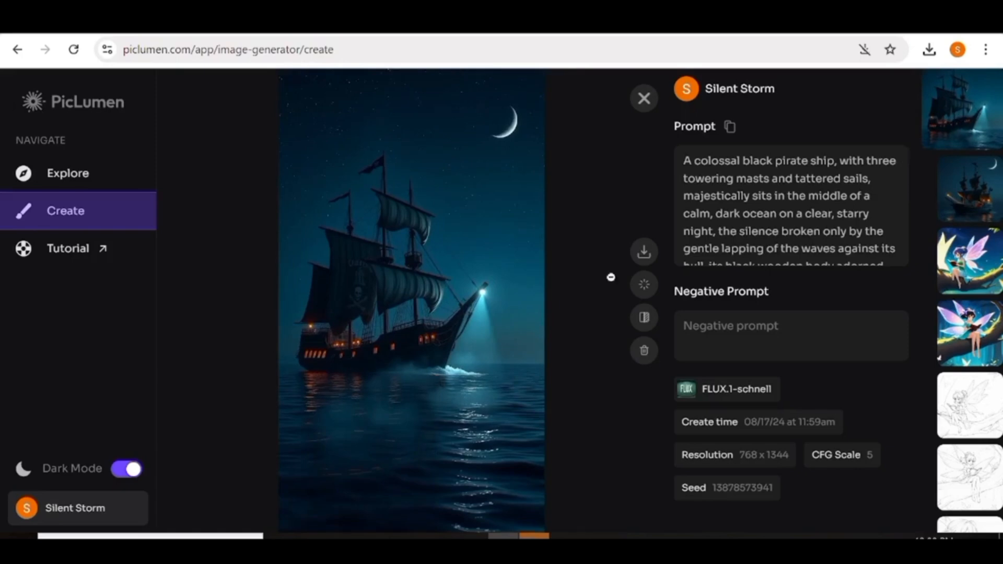
pyautogui.click(644, 98)
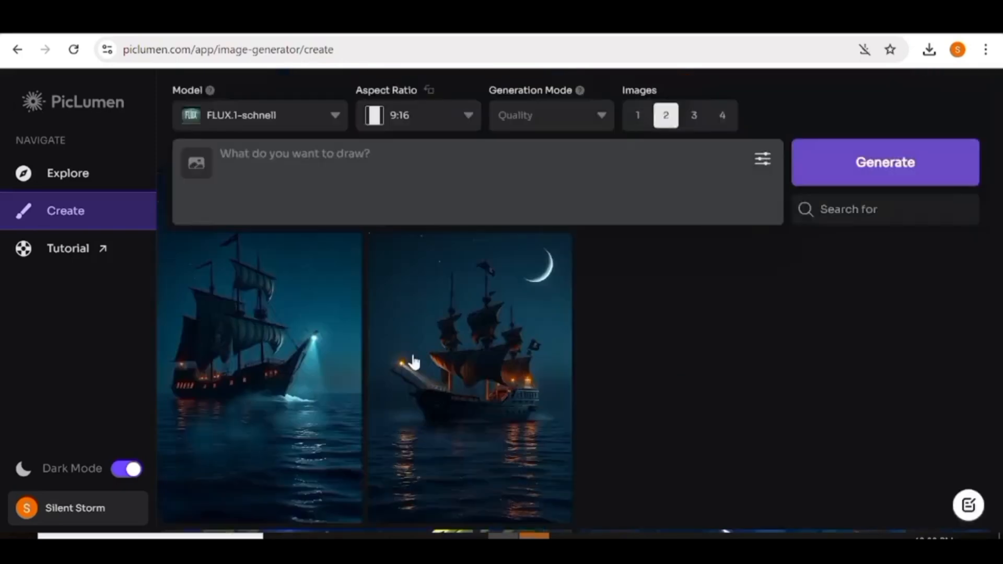
pyautogui.moveTo(489, 108)
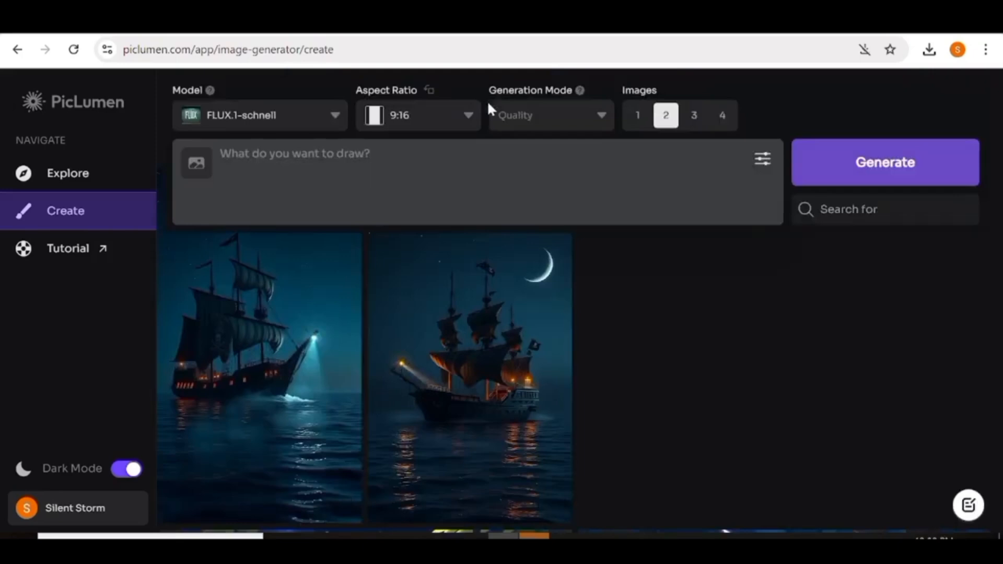
# - Switch to a 16:9 landscape ratio and generate the Garden in Rainstorm prompt
pyautogui.click(417, 115)
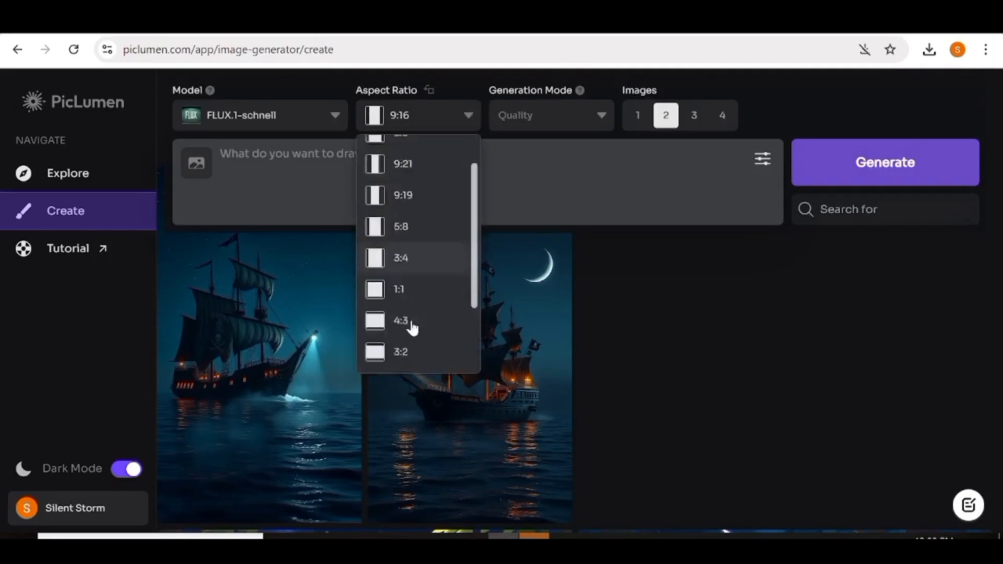
pyautogui.scroll(-3)
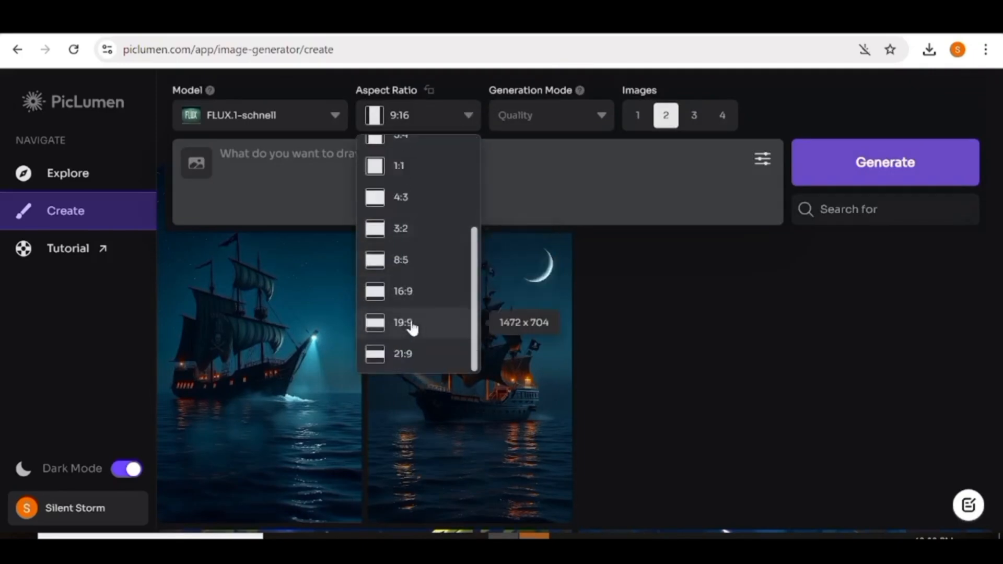
pyautogui.click(402, 322)
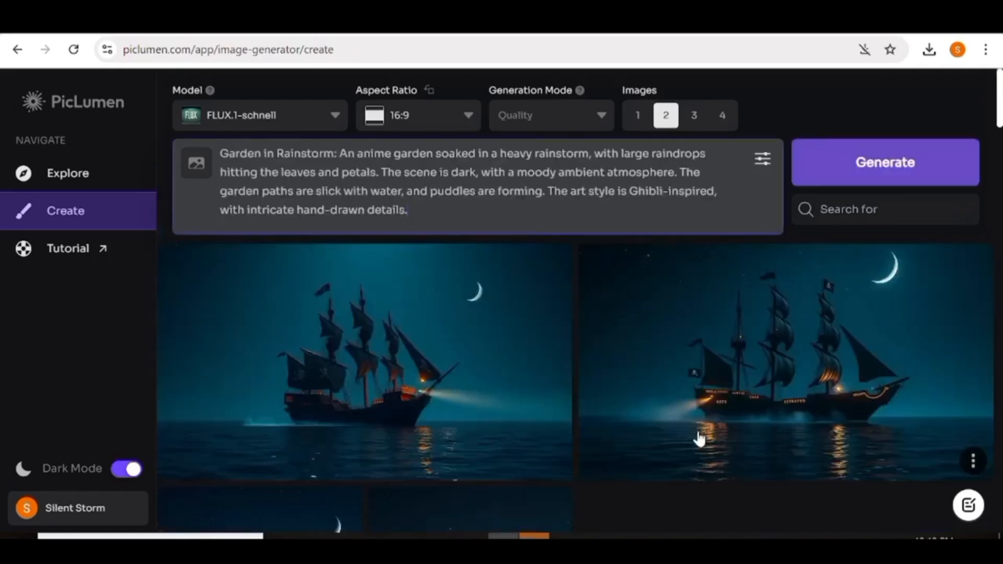
pyautogui.moveTo(557, 500)
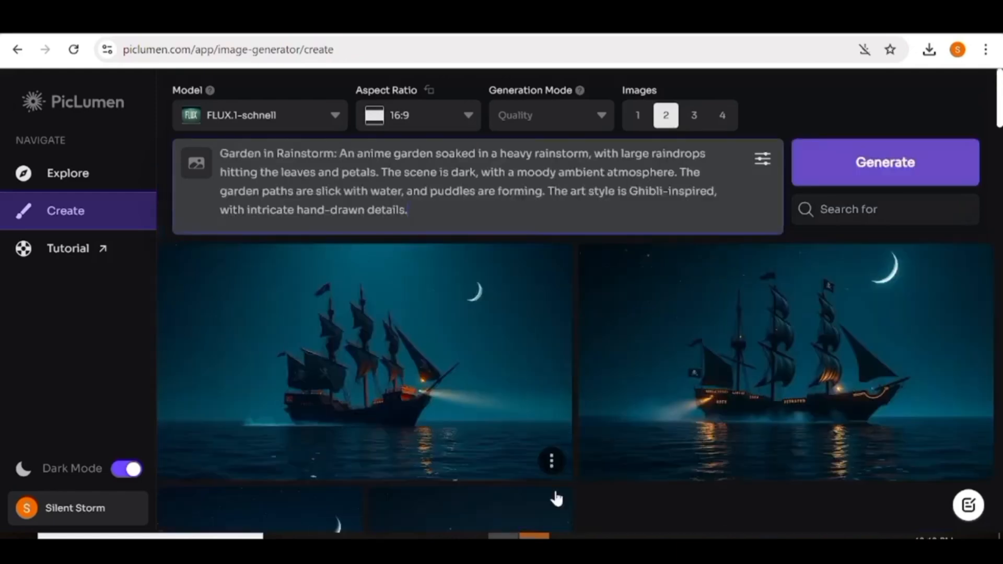
pyautogui.moveTo(738, 124)
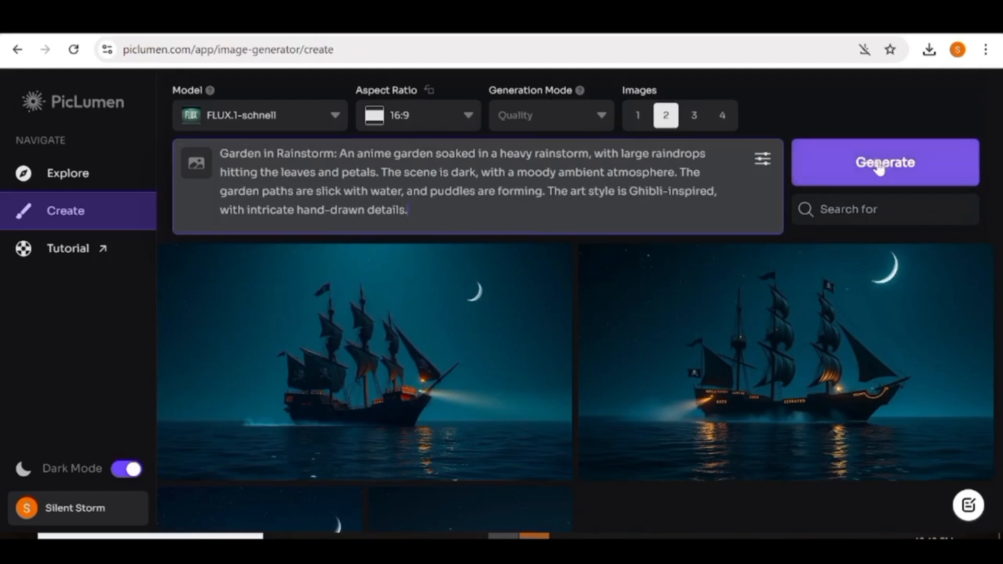
pyautogui.click(885, 162)
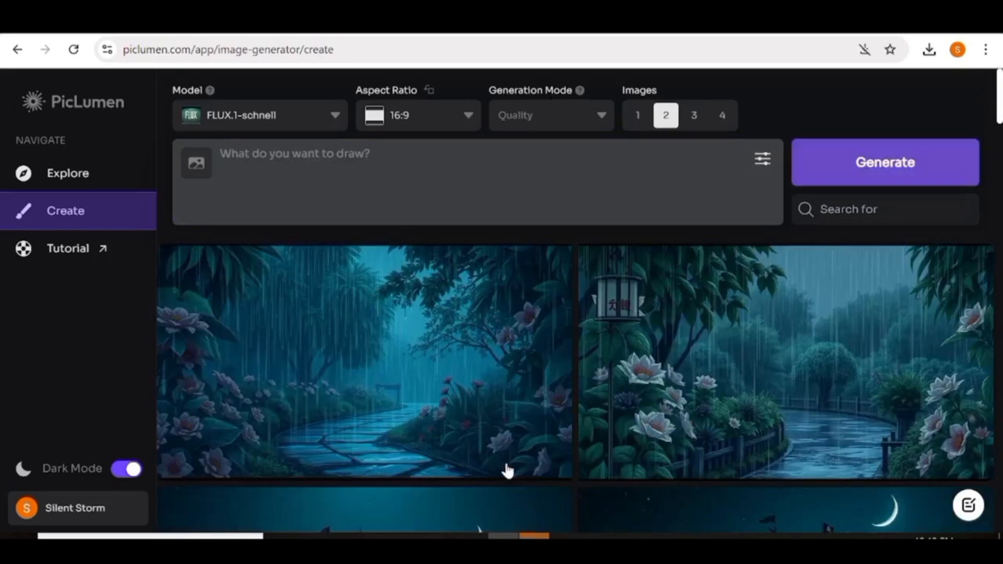
pyautogui.moveTo(976, 390)
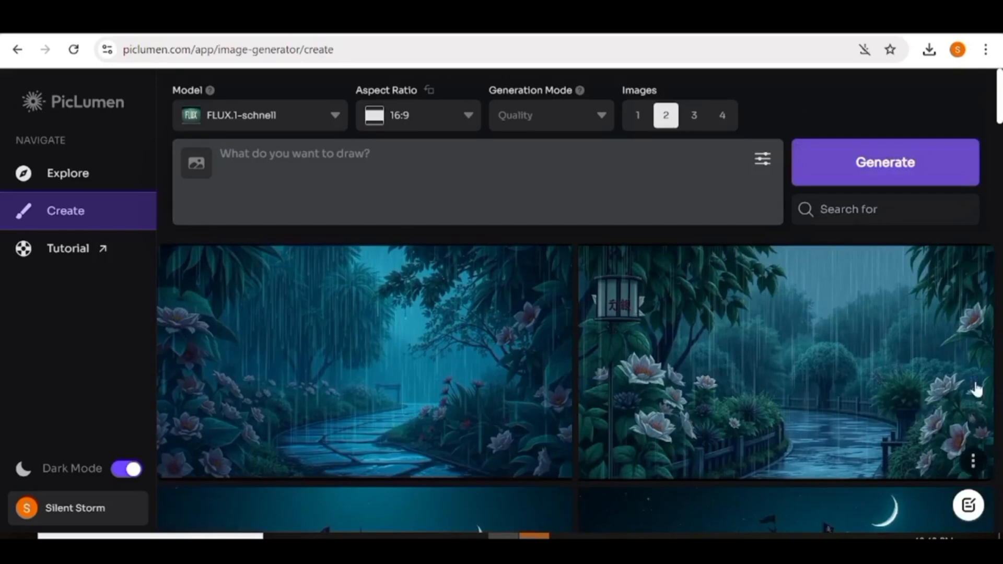
pyautogui.moveTo(479, 403)
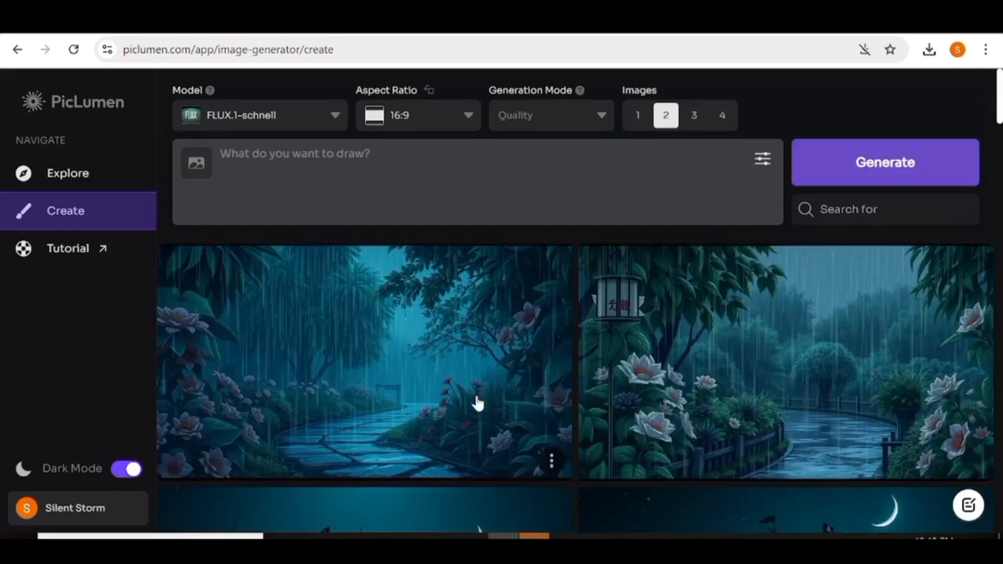
pyautogui.moveTo(416, 379)
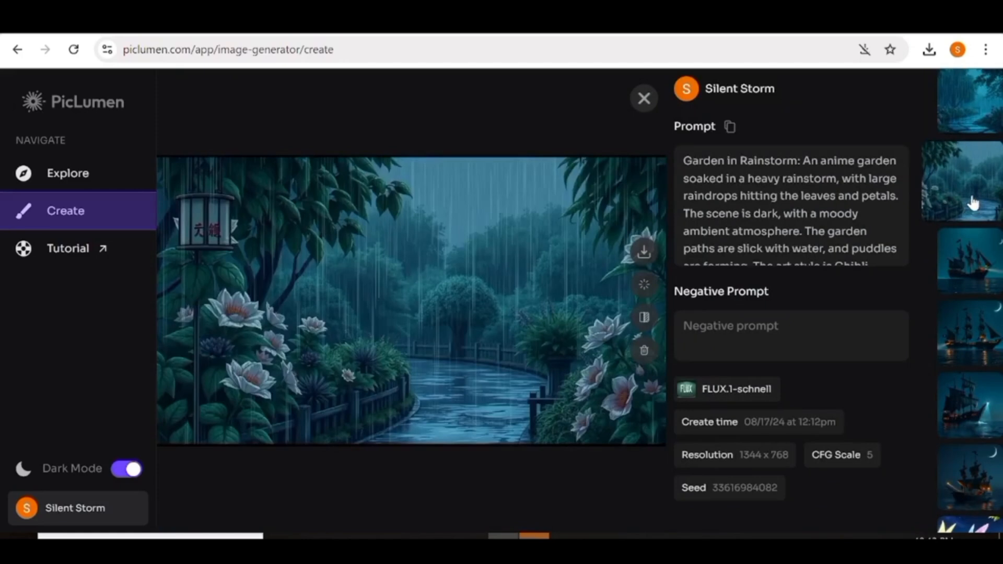
pyautogui.moveTo(113, 359)
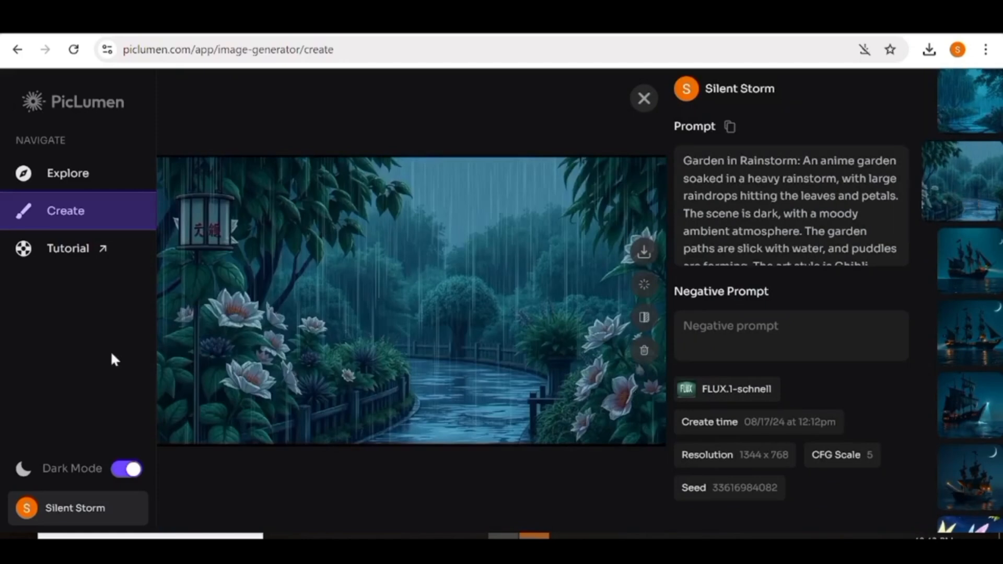
# - Download the rainy lantern garden image and close its detail view
pyautogui.click(643, 250)
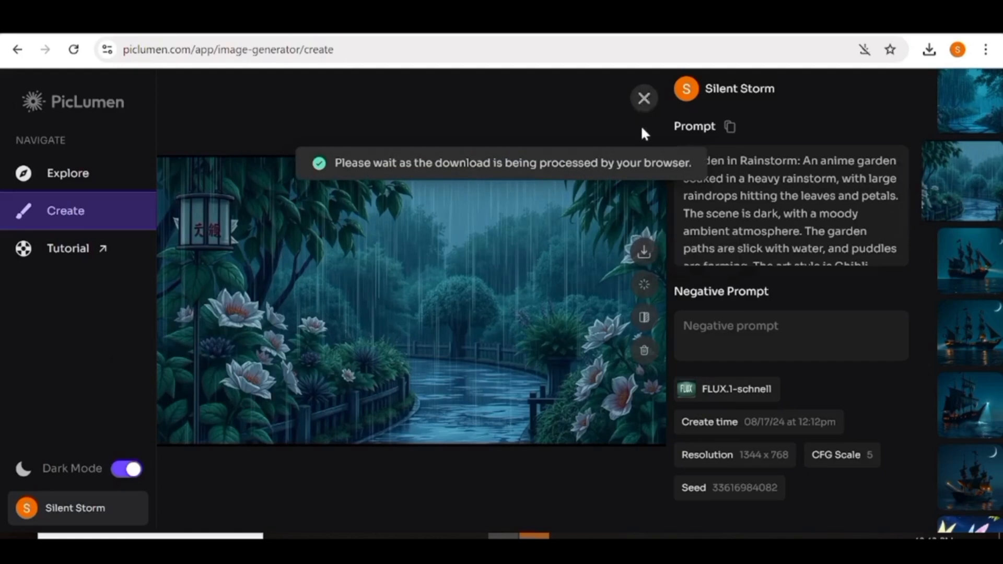
pyautogui.moveTo(828, 122)
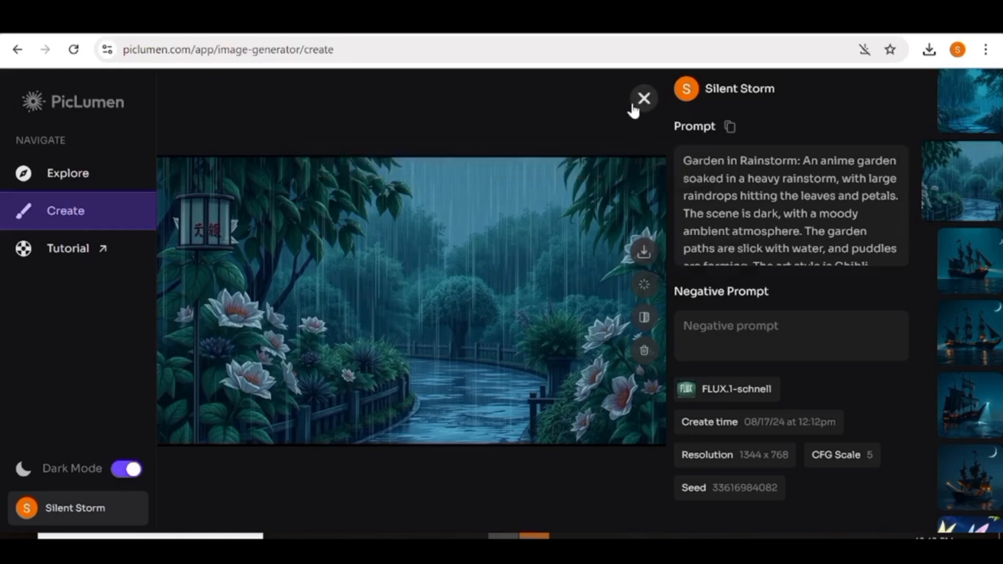
pyautogui.moveTo(645, 319)
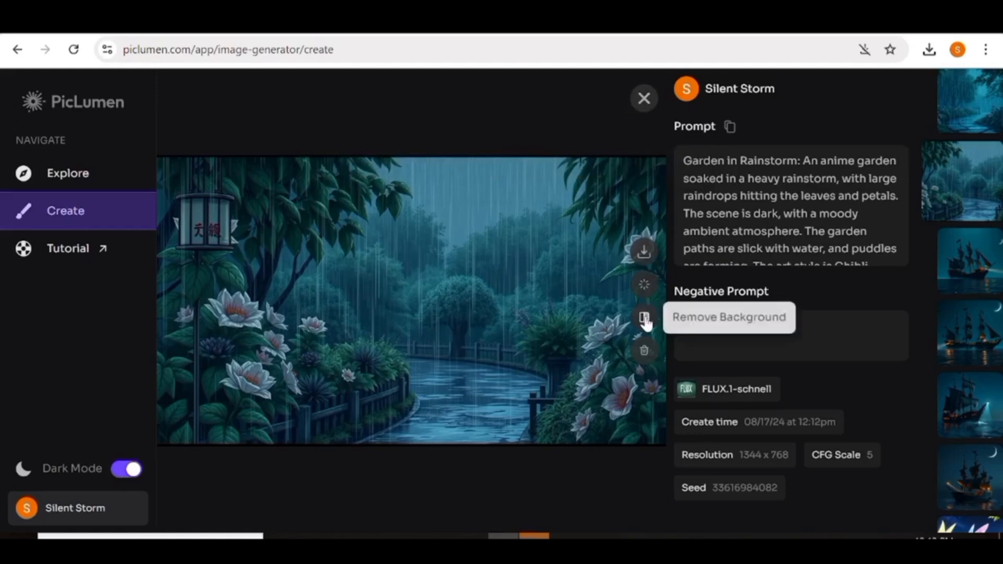
pyautogui.moveTo(645, 99)
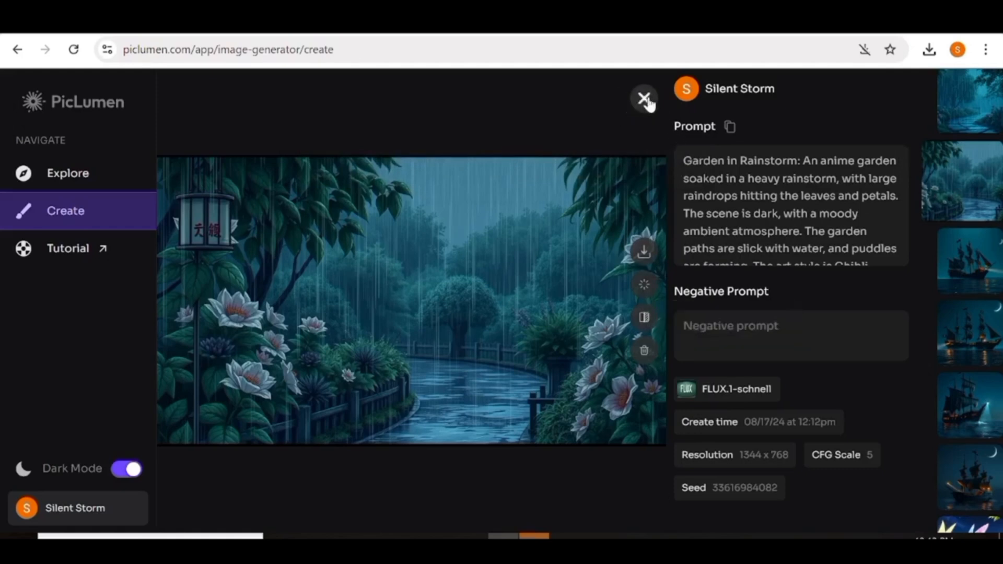
pyautogui.click(645, 99)
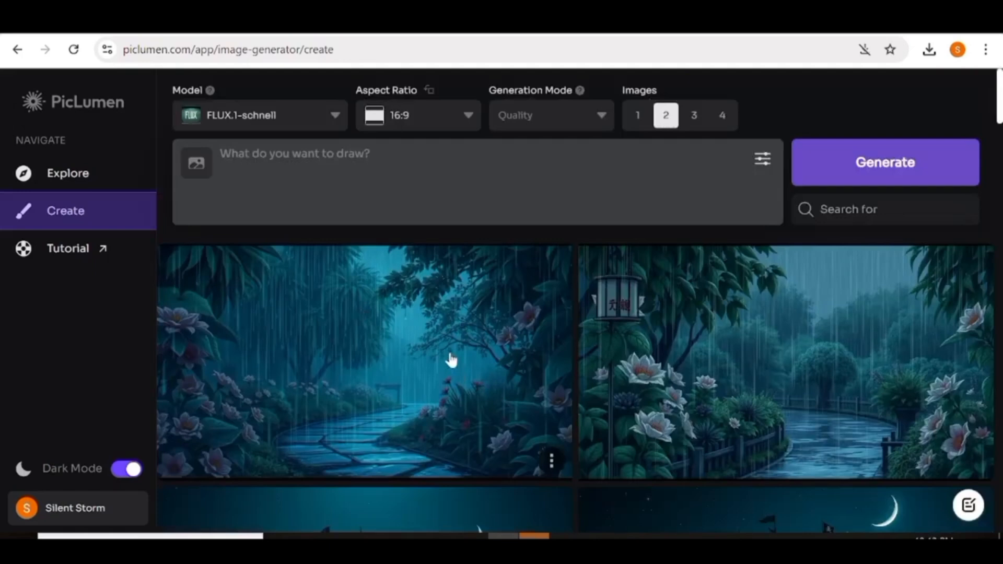
pyautogui.moveTo(480, 322)
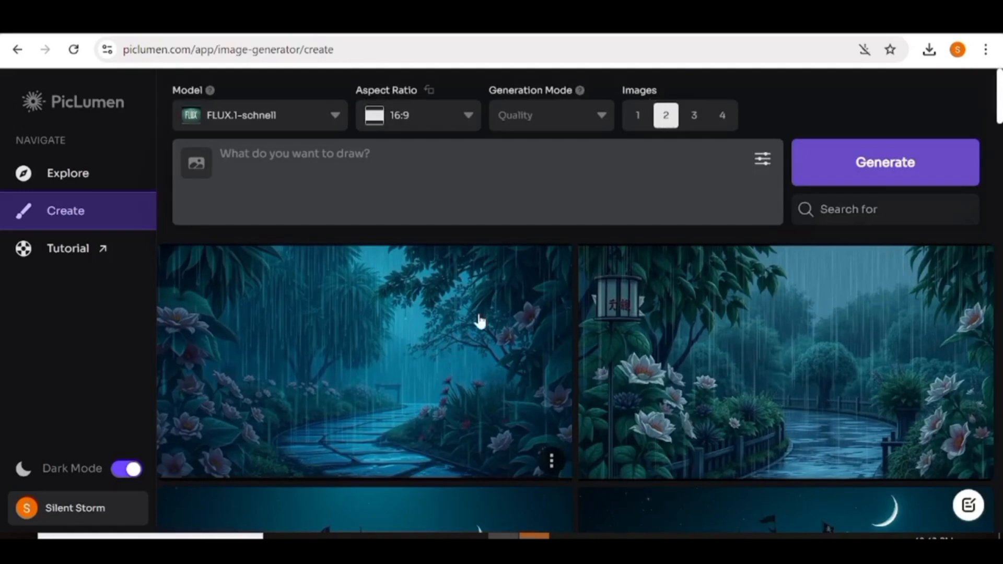
# - Generate the prompt 'A photo of grandfather cowboys... posing excited with open legs'
pyautogui.write('A photo of grandfather cowboys, with wears shirt an and posing excited with open legs, has gray hair, in the living room at home, posing seriously and provoking, soft soft lighting, natural colors, backlit, taken with Kodak Gold 400 film, shot whole body photo')
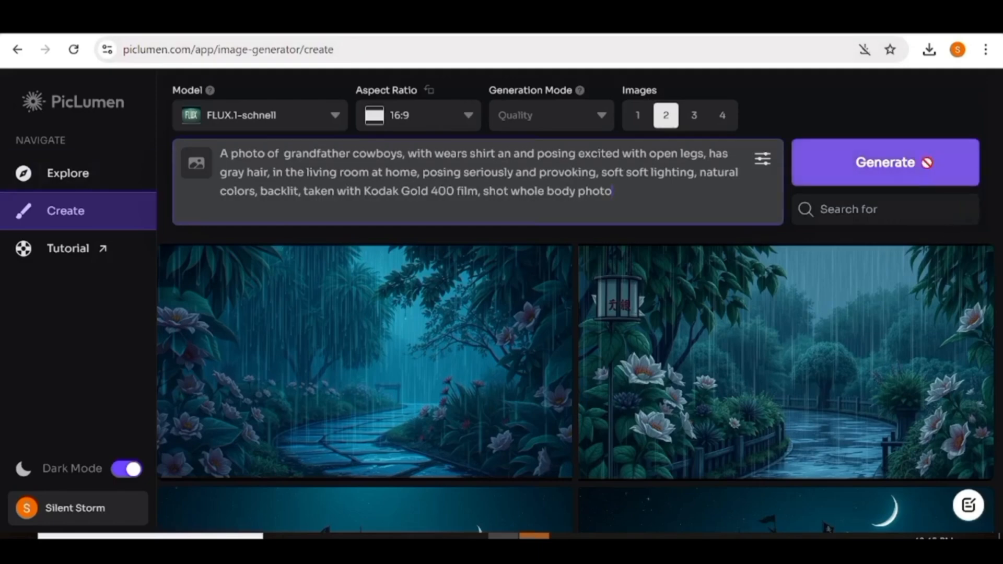
pyautogui.click(884, 162)
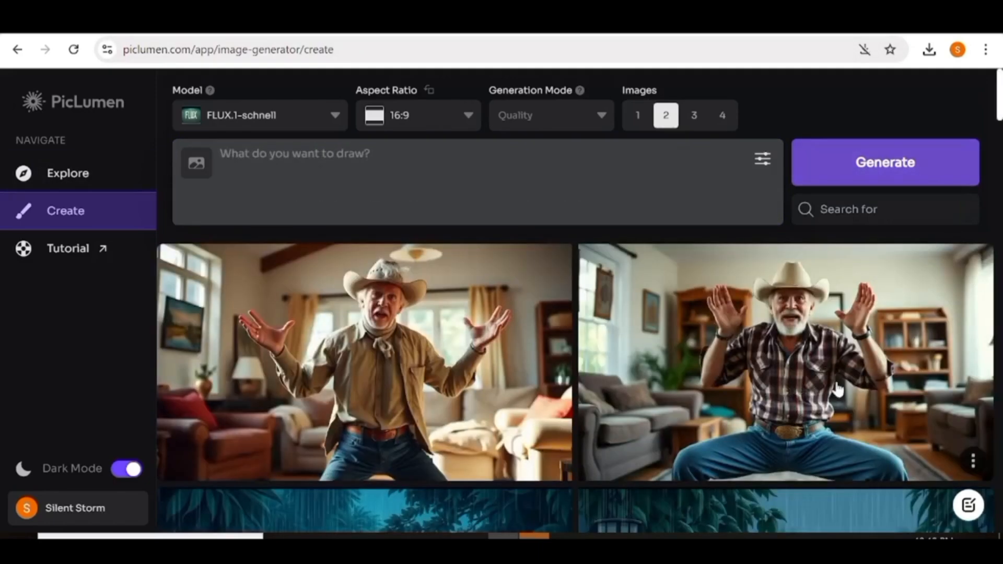
pyautogui.moveTo(471, 283)
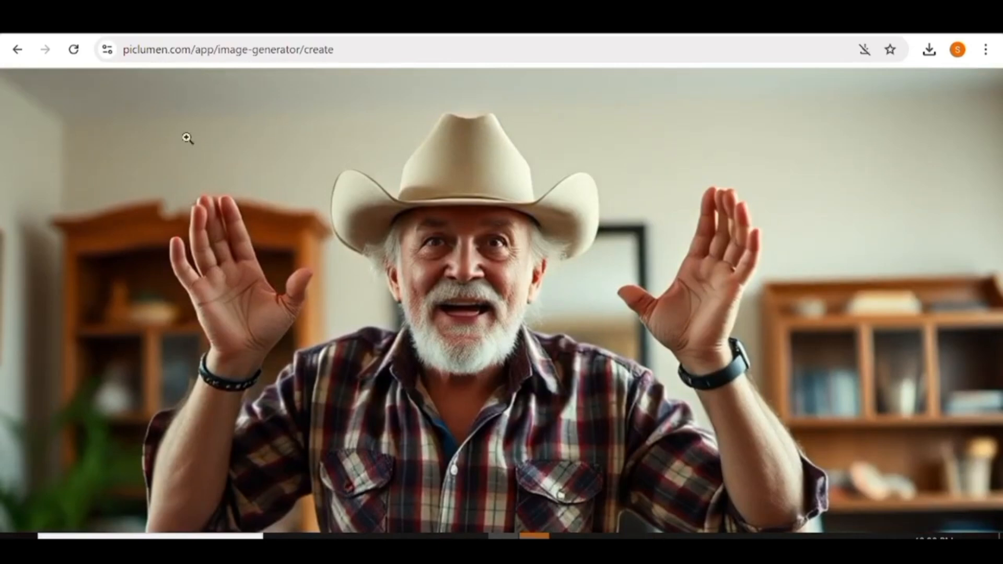
pyautogui.moveTo(251, 221)
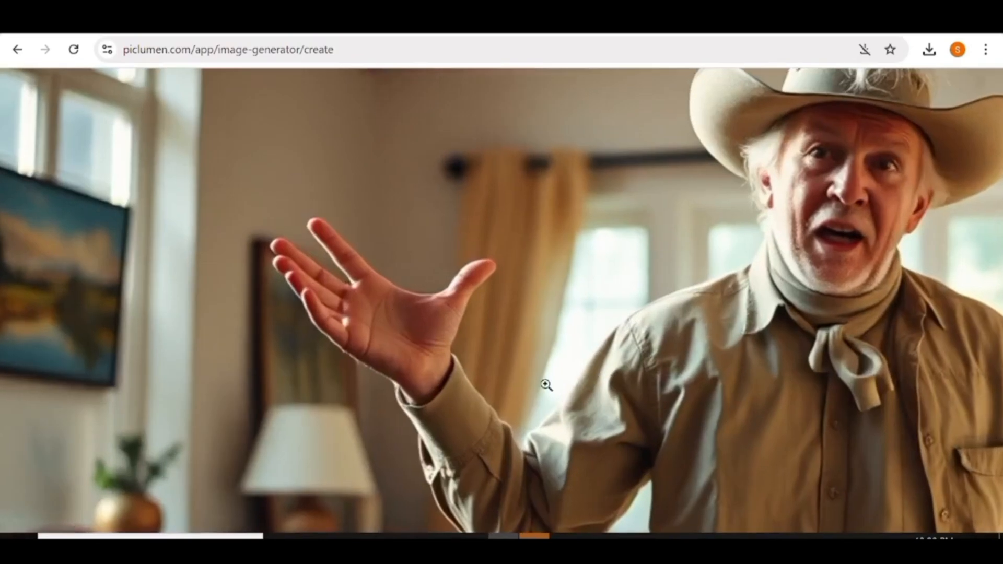
pyautogui.moveTo(530, 383)
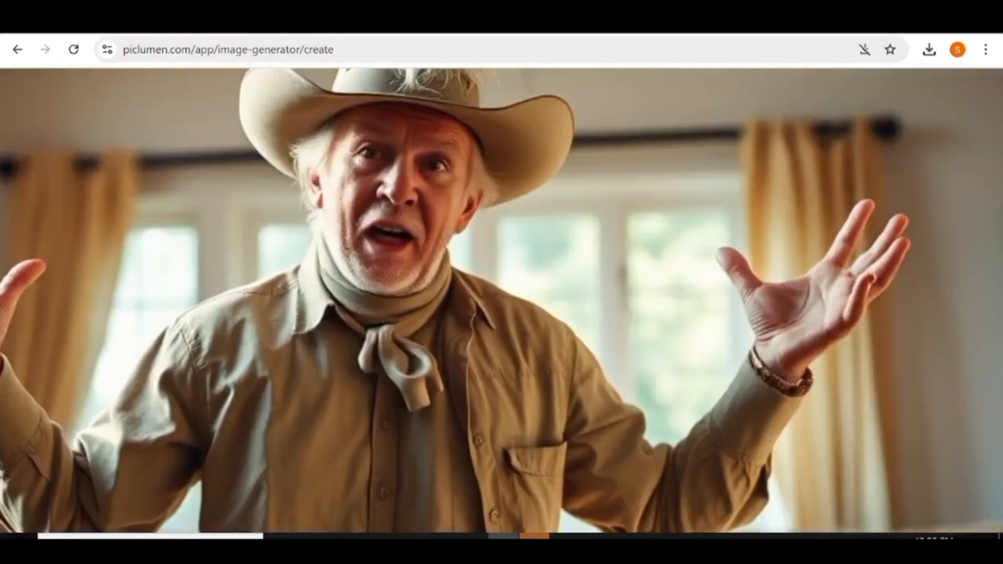
pyautogui.moveTo(500, 139)
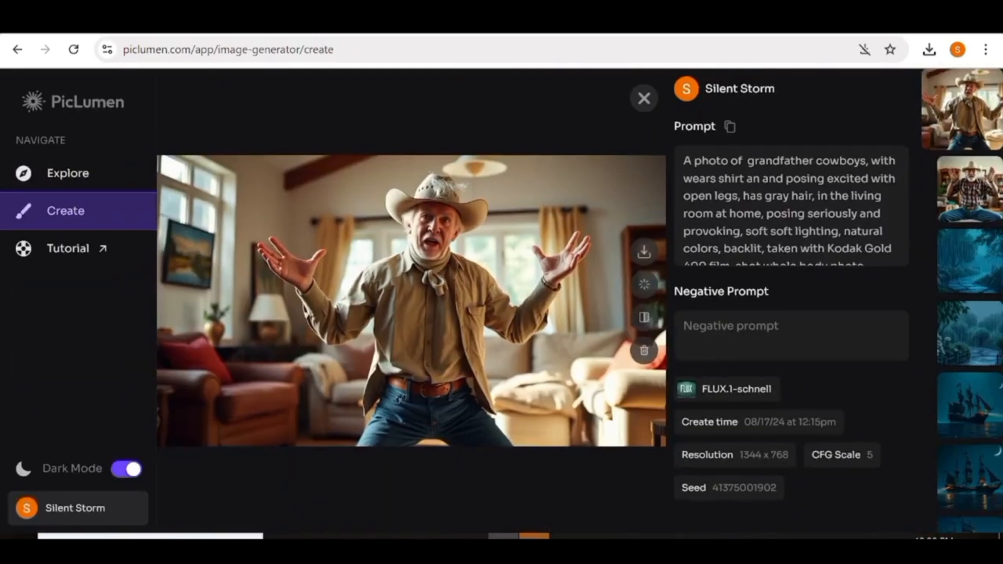
# - Close the detail view and regenerate the cowboy prompt with PicLumen Realistic V2
pyautogui.click(643, 98)
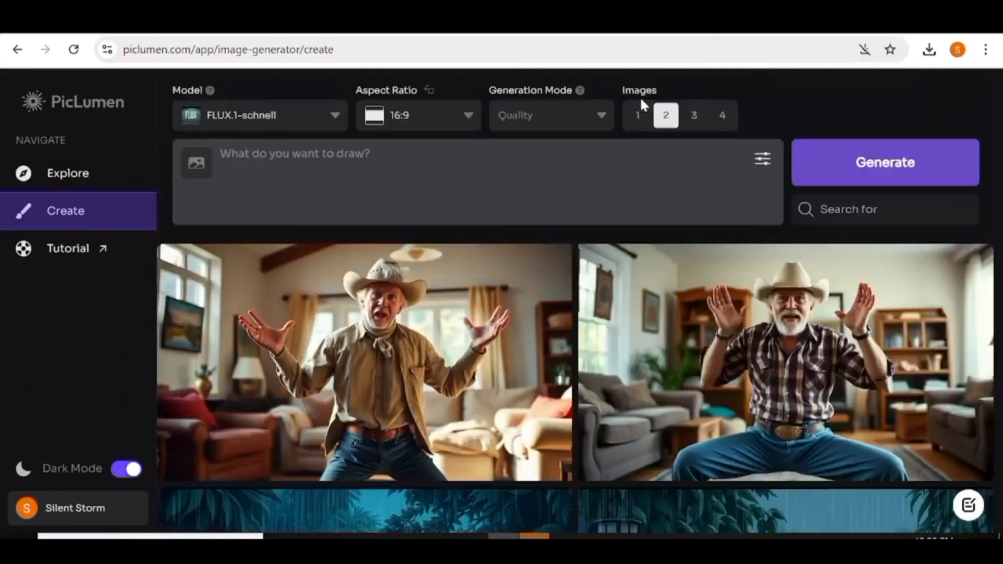
pyautogui.moveTo(399, 263)
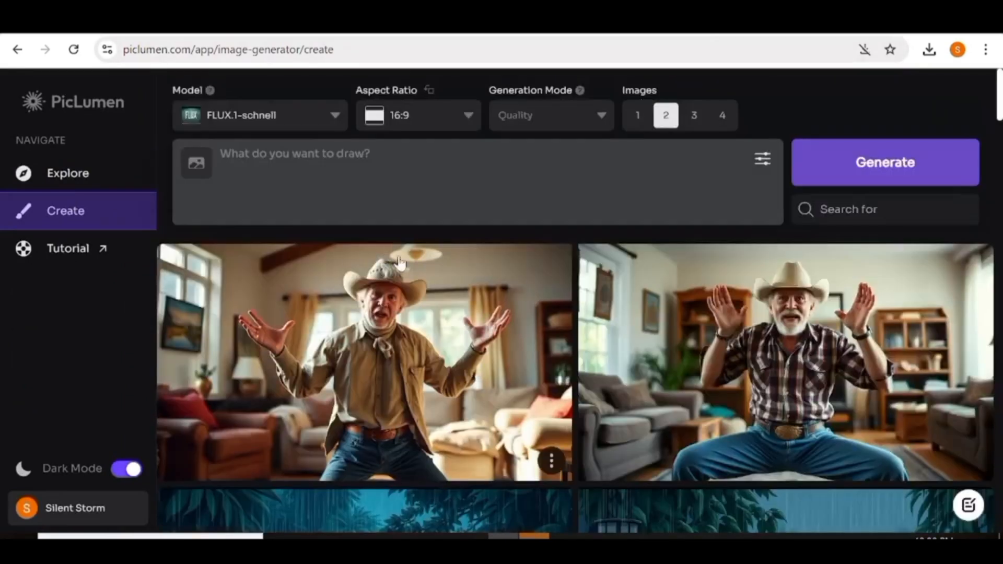
pyautogui.moveTo(694, 400)
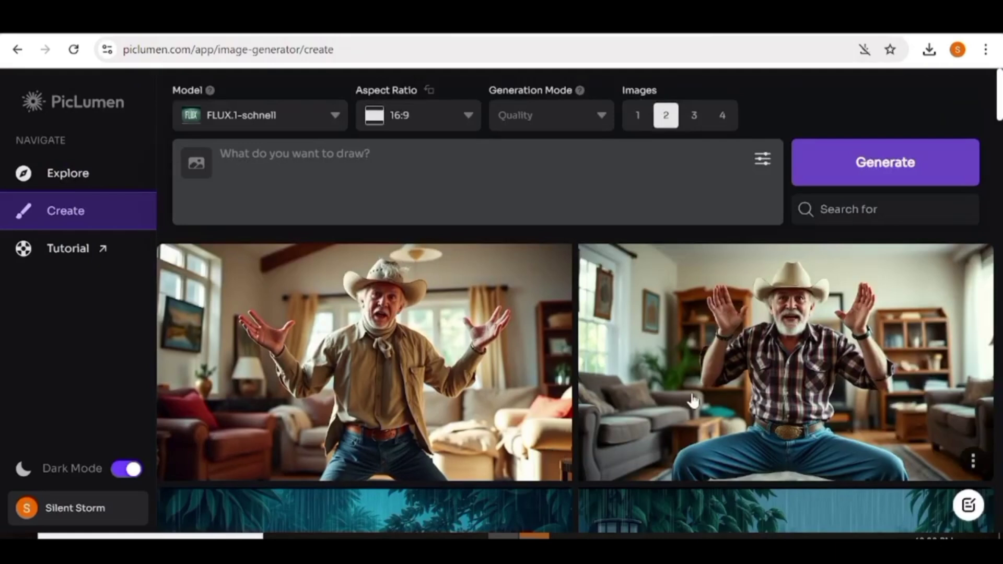
pyautogui.moveTo(310, 130)
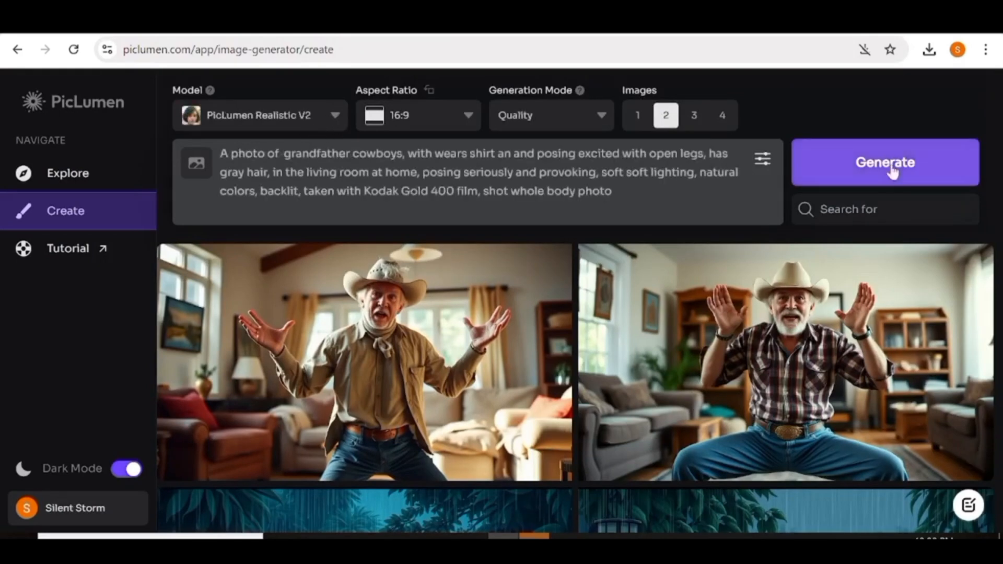
pyautogui.click(885, 162)
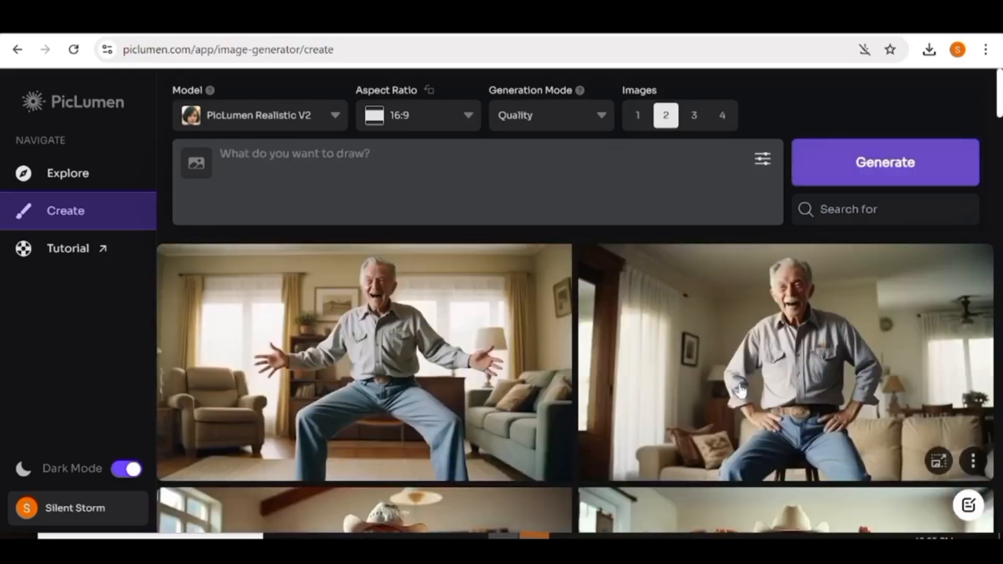
pyautogui.moveTo(548, 374)
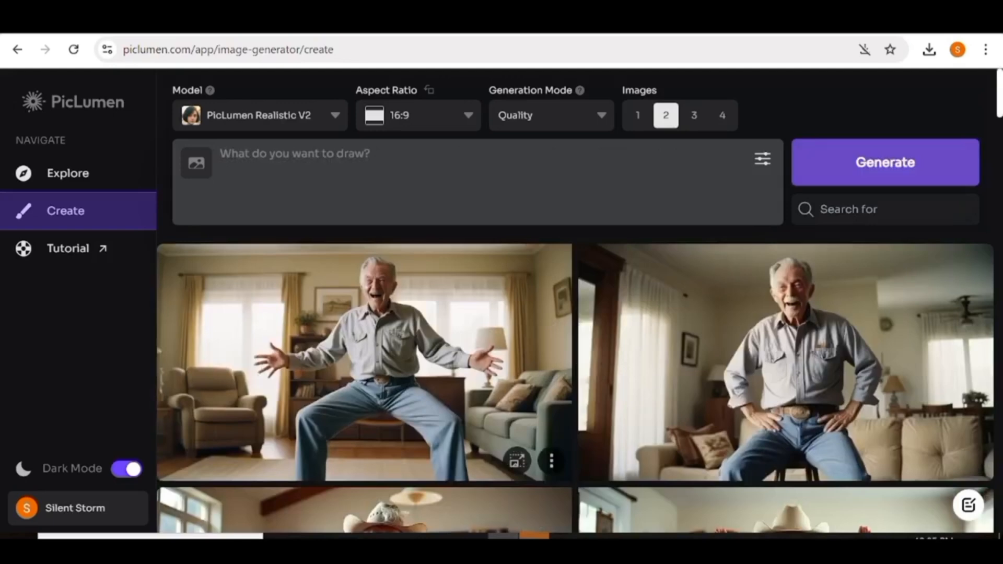
pyautogui.click(364, 361)
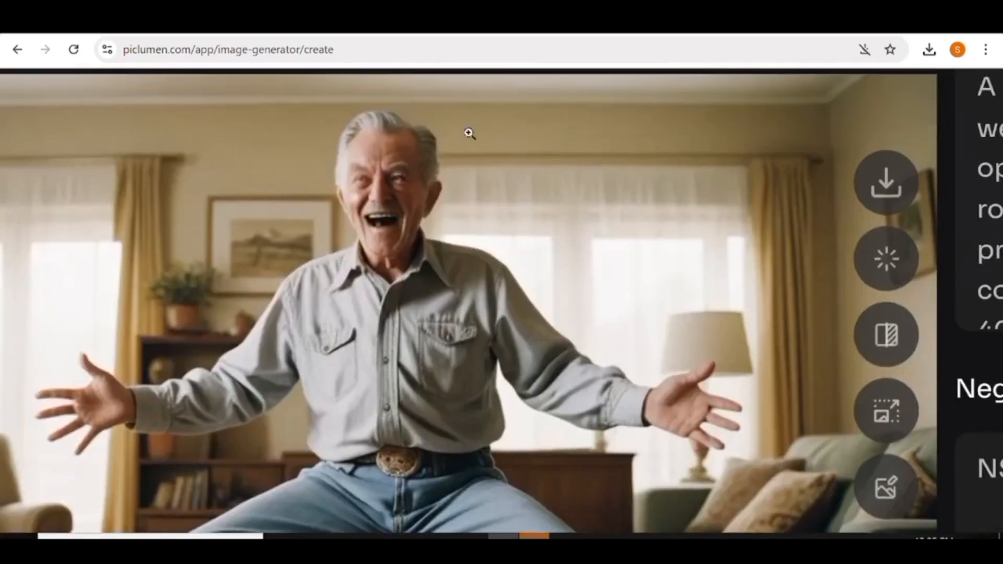
pyautogui.moveTo(480, 320)
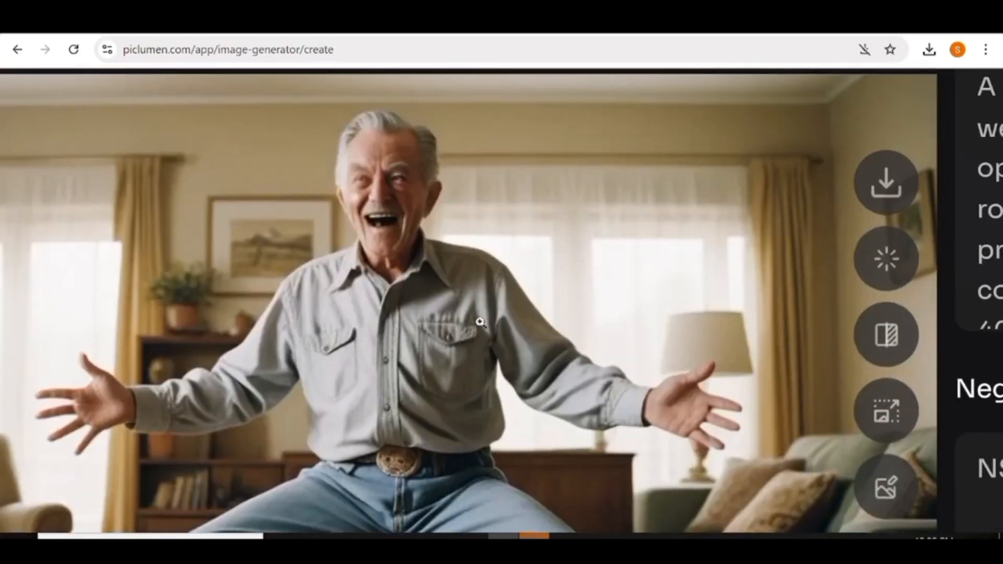
pyautogui.moveTo(355, 283)
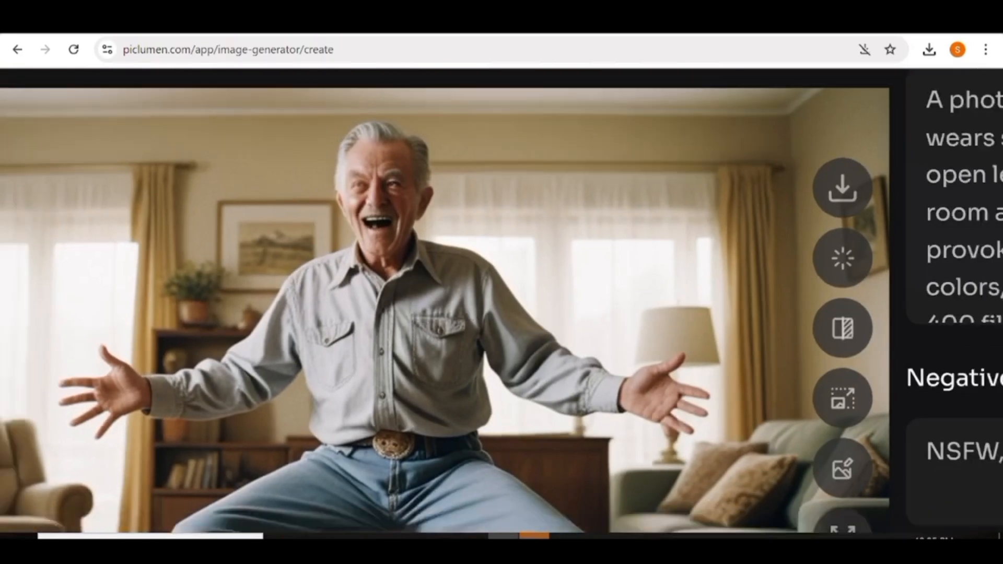
pyautogui.click(962, 181)
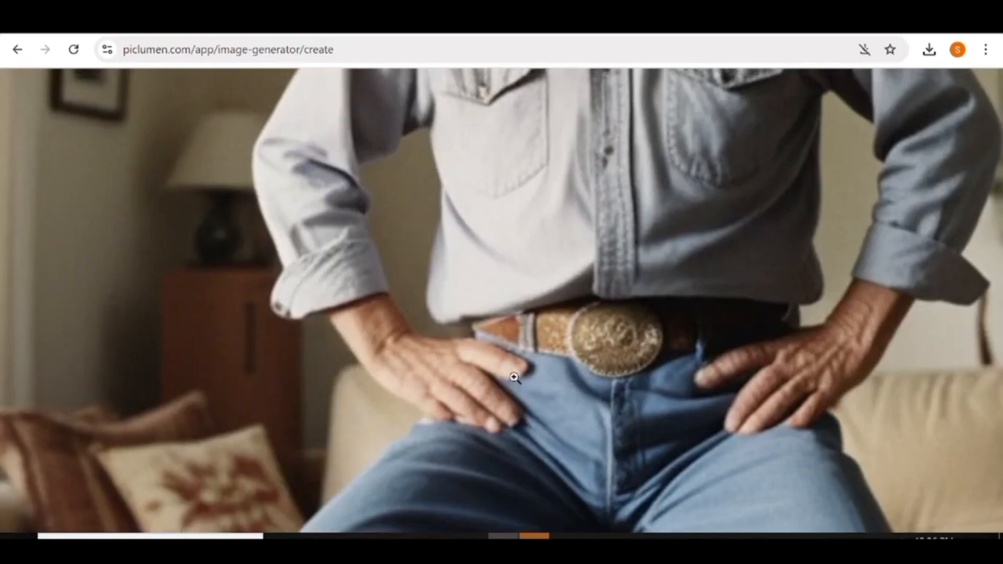
pyautogui.moveTo(556, 416)
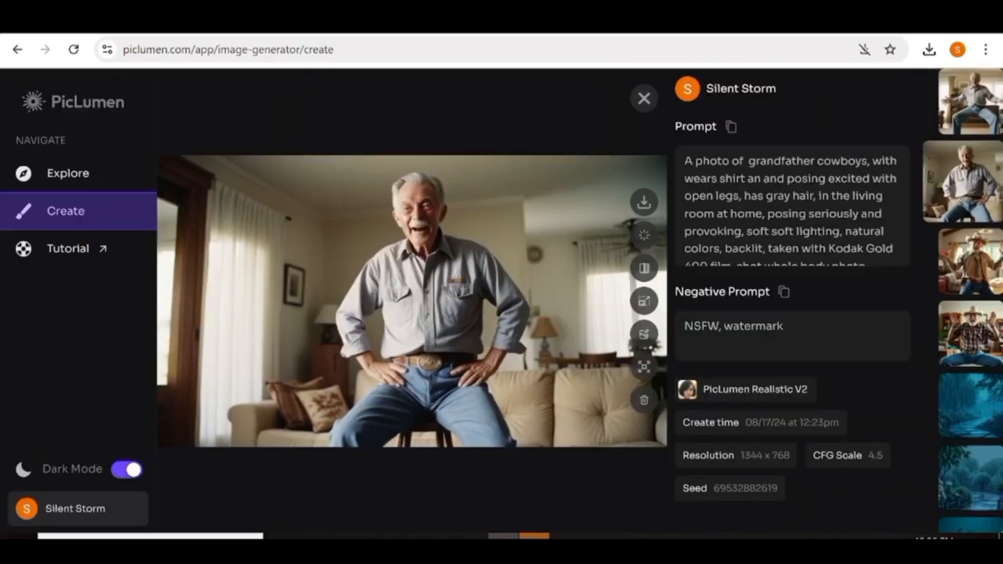
pyautogui.click(644, 98)
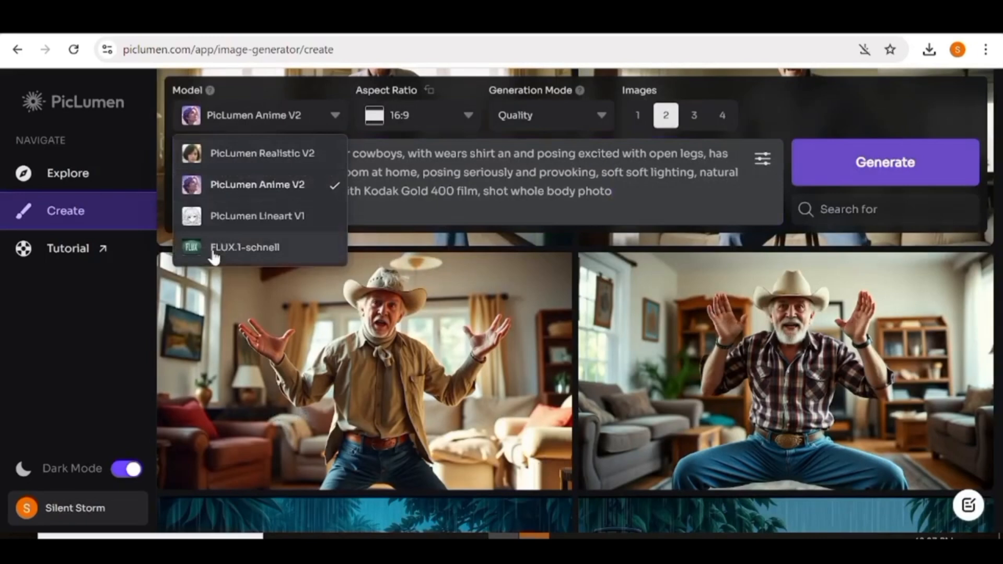
pyautogui.moveTo(267, 256)
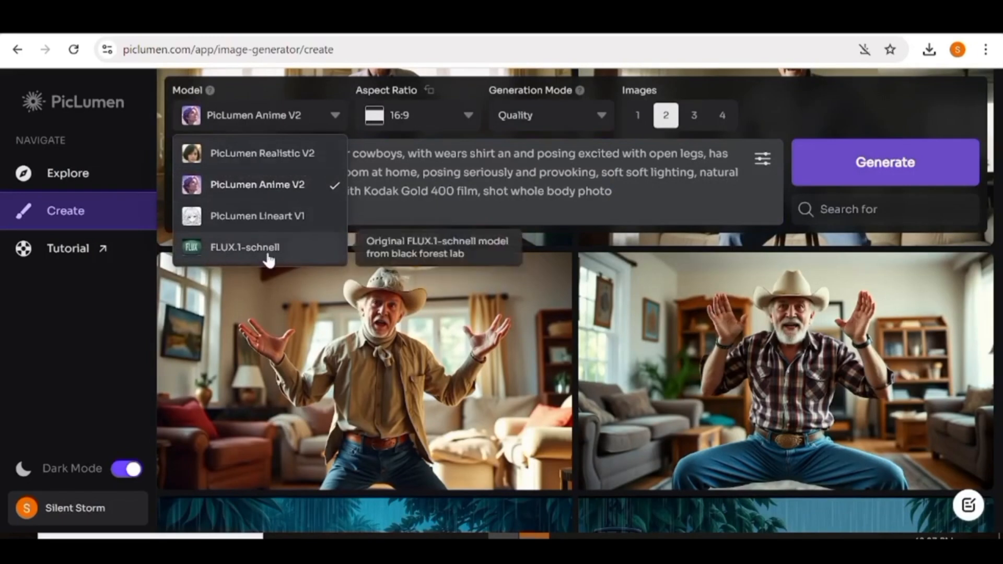
pyautogui.moveTo(268, 259)
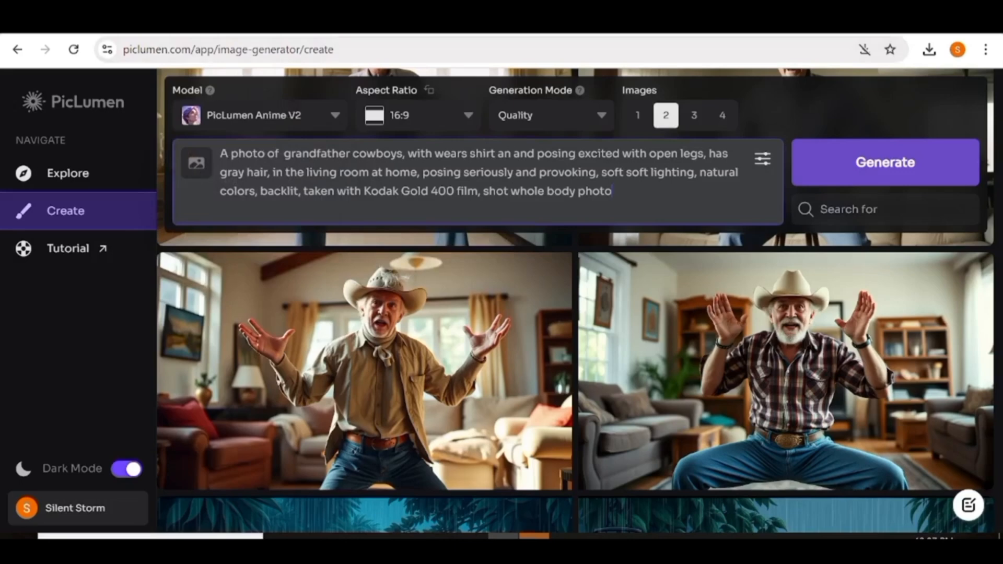
# - Generate the same grandfather prompt with the PicLumen Anime V2 model
pyautogui.click(885, 162)
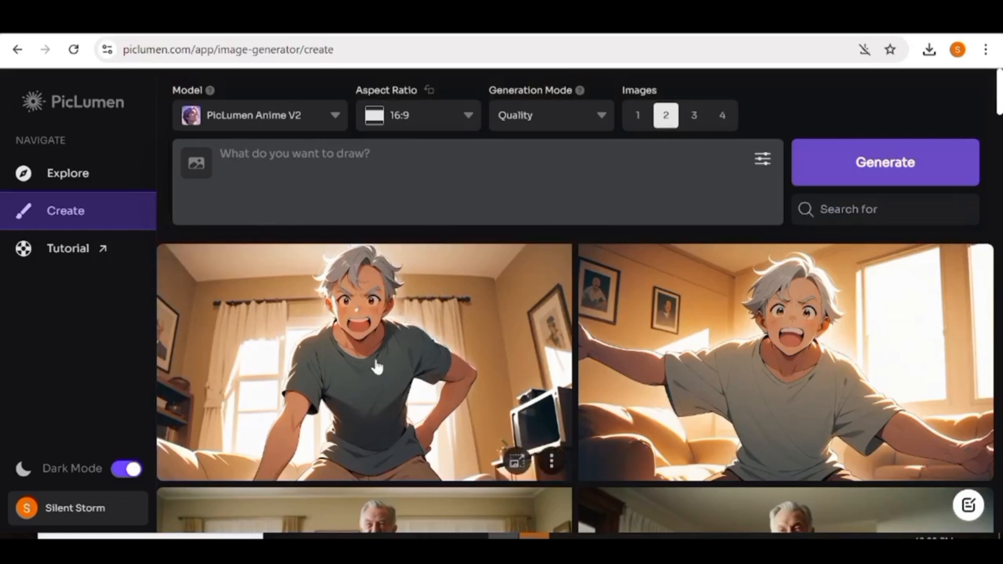
pyautogui.moveTo(425, 324)
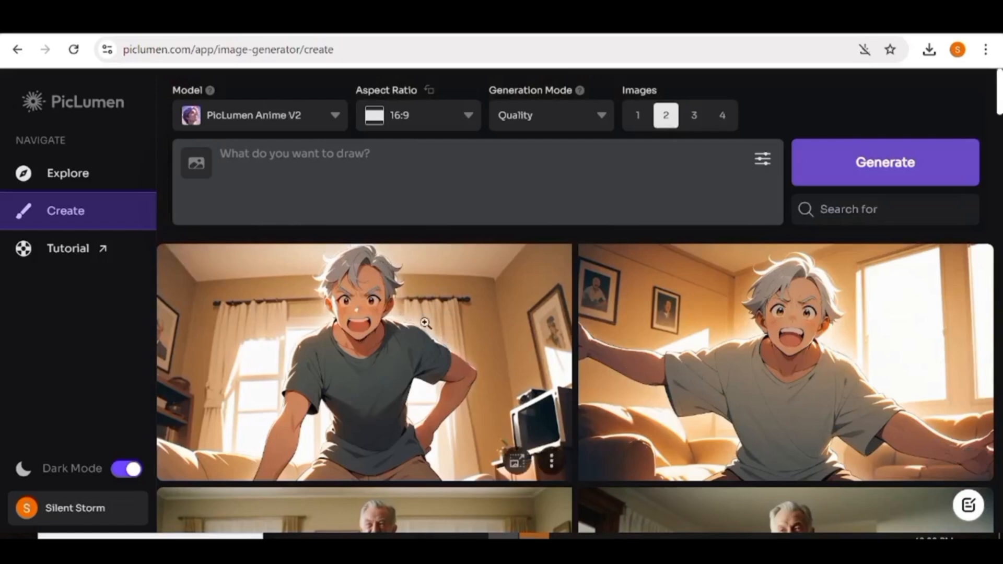
pyautogui.click(362, 362)
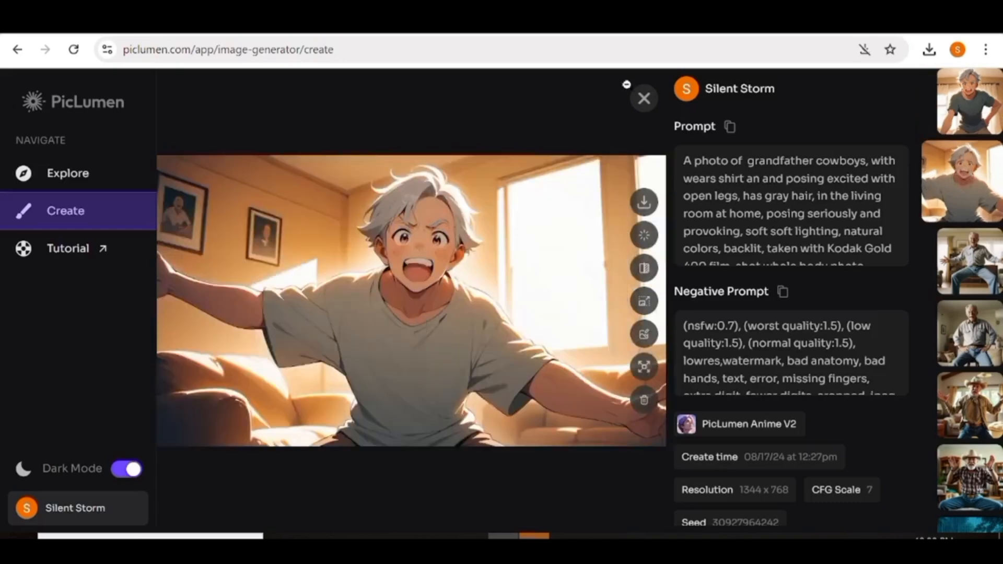
pyautogui.click(644, 98)
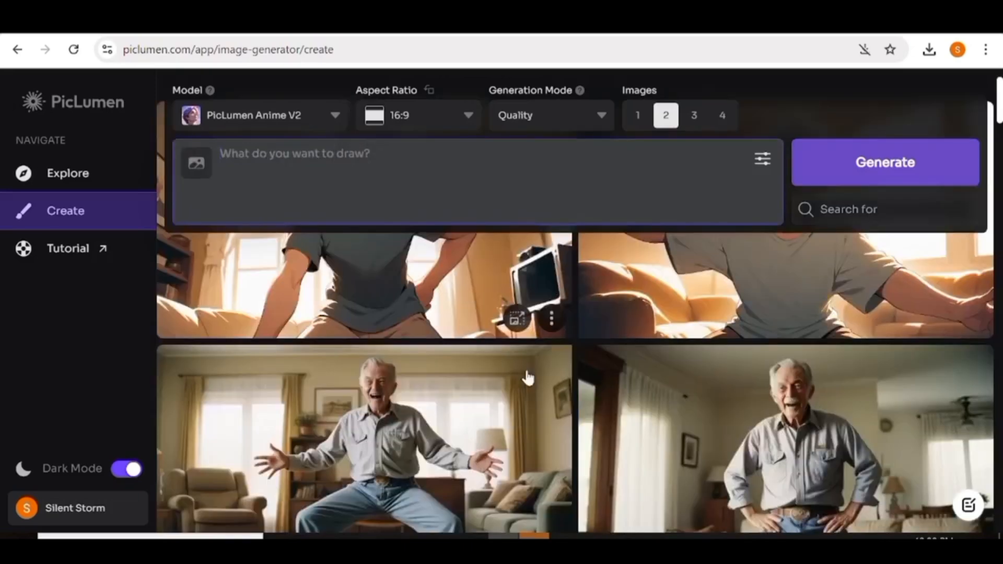
# - Scroll down the feed to the rainstorm garden and pirate ship images
pyautogui.scroll(-3)
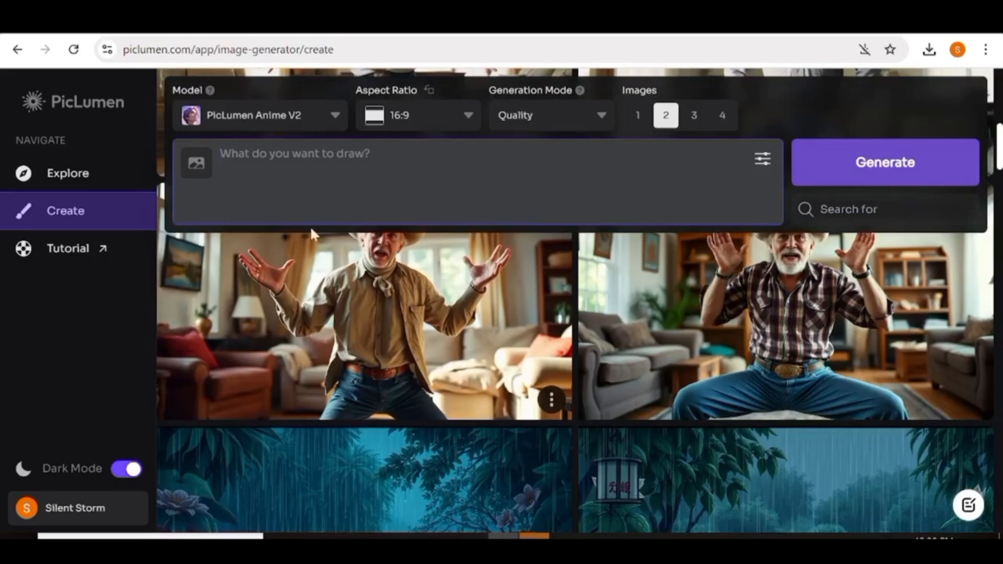
pyautogui.scroll(-3)
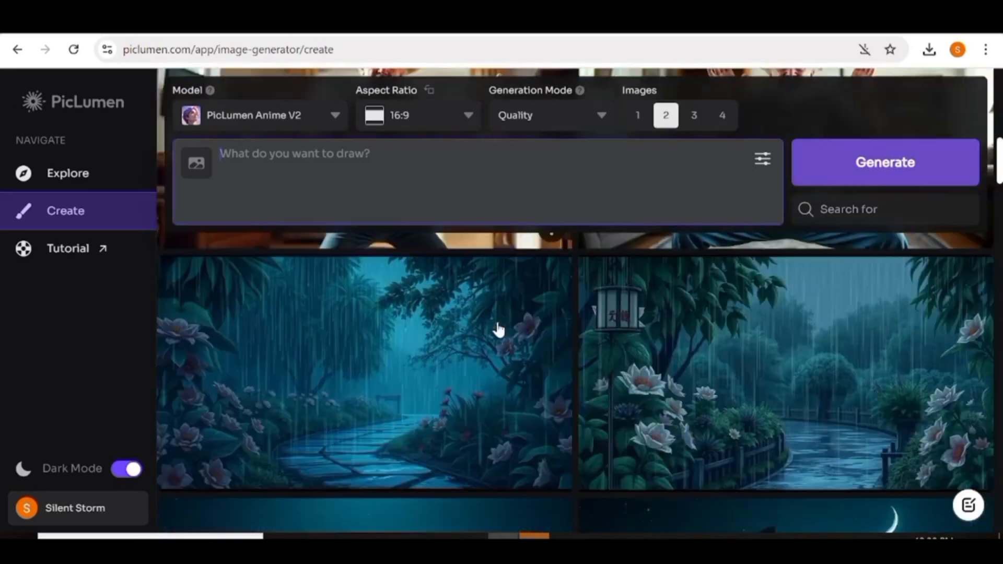
pyautogui.scroll(-3)
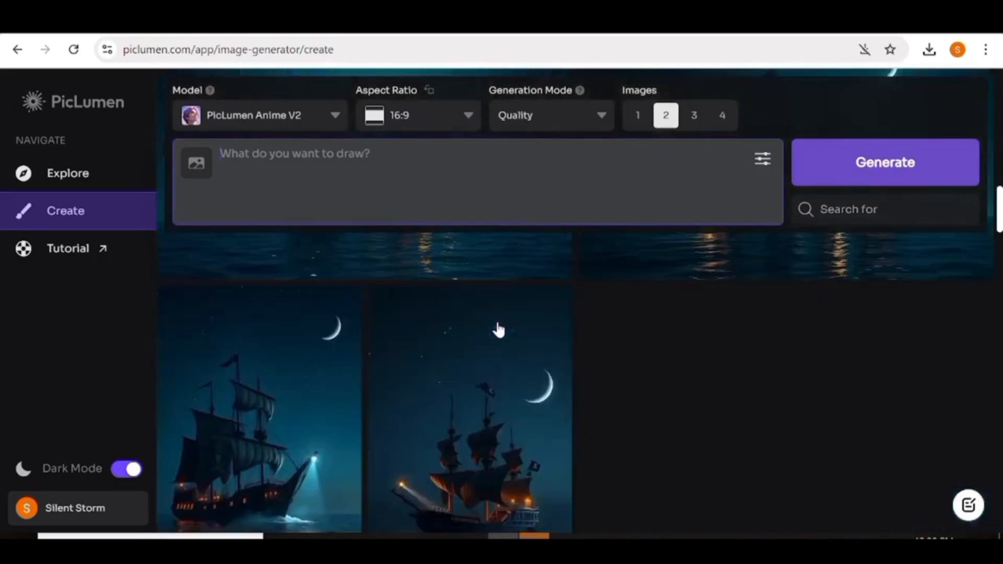